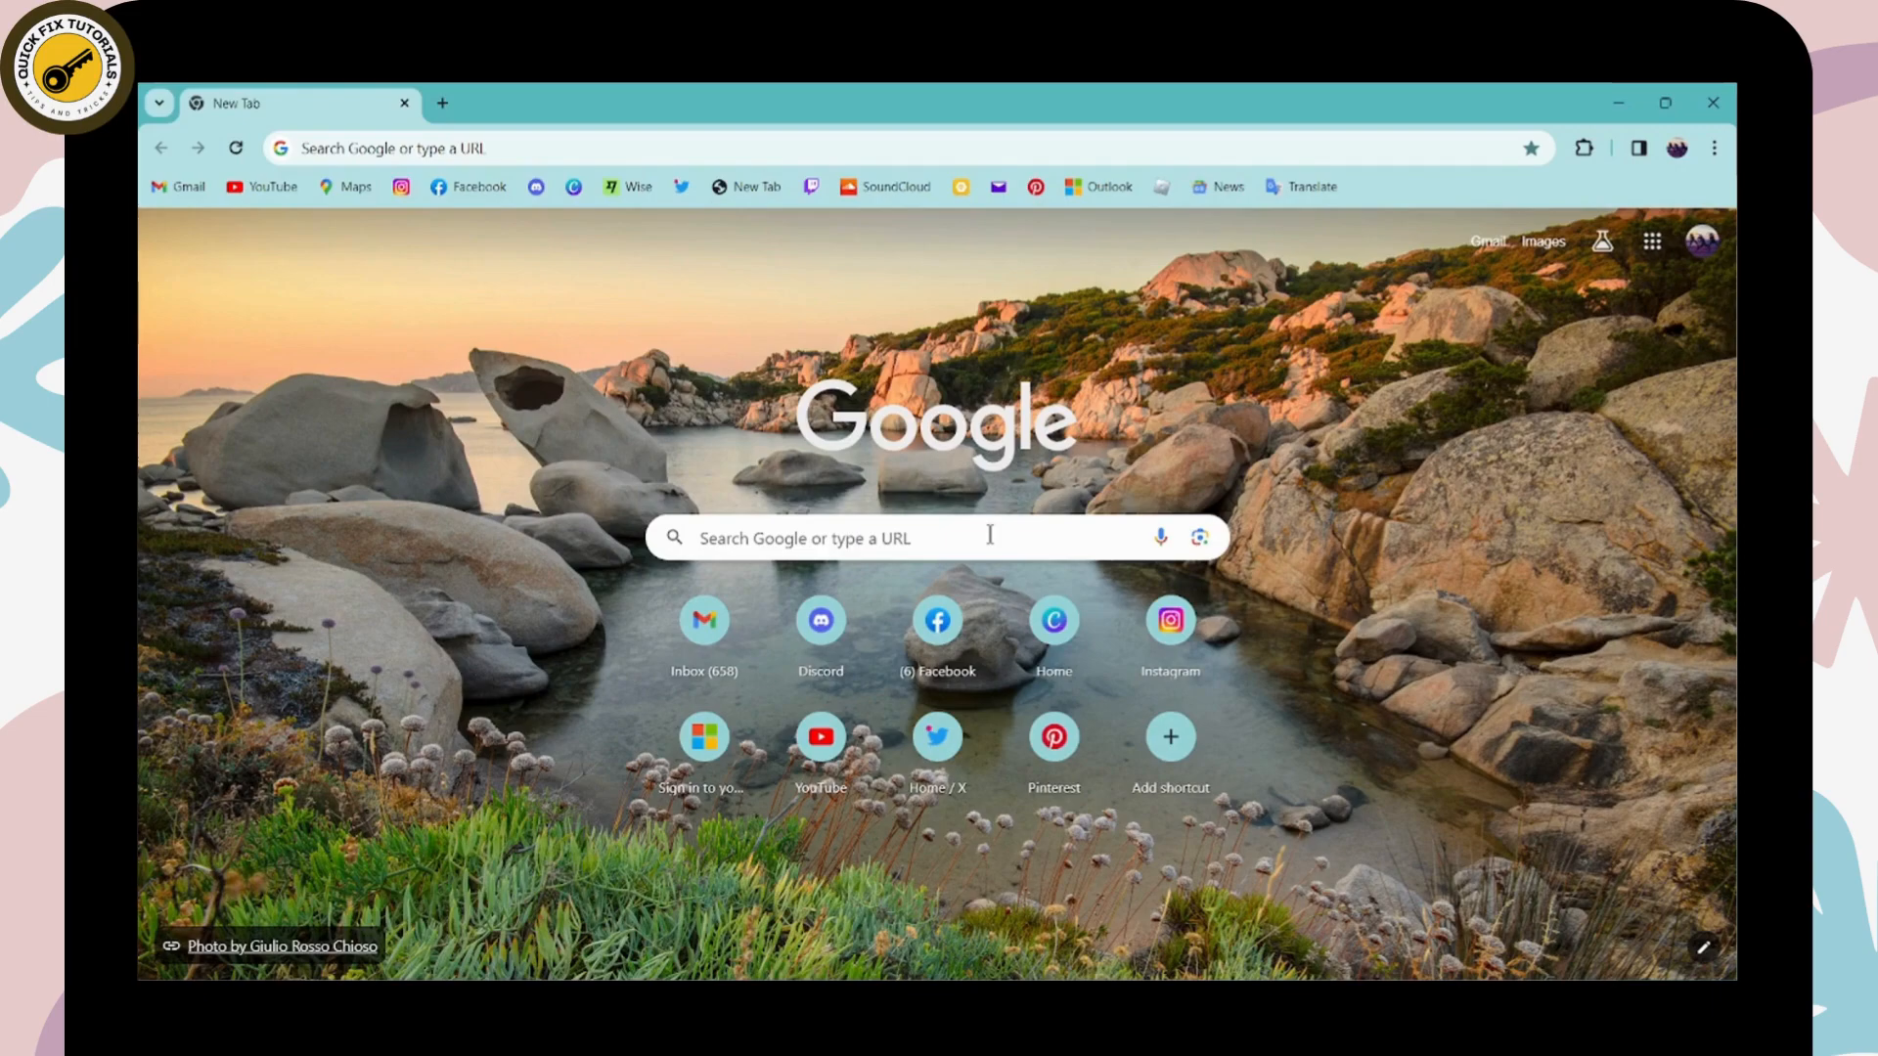
Search Google for "word press" and open the sponsored WordPress.com result
{"action": "type", "text": "word press"}
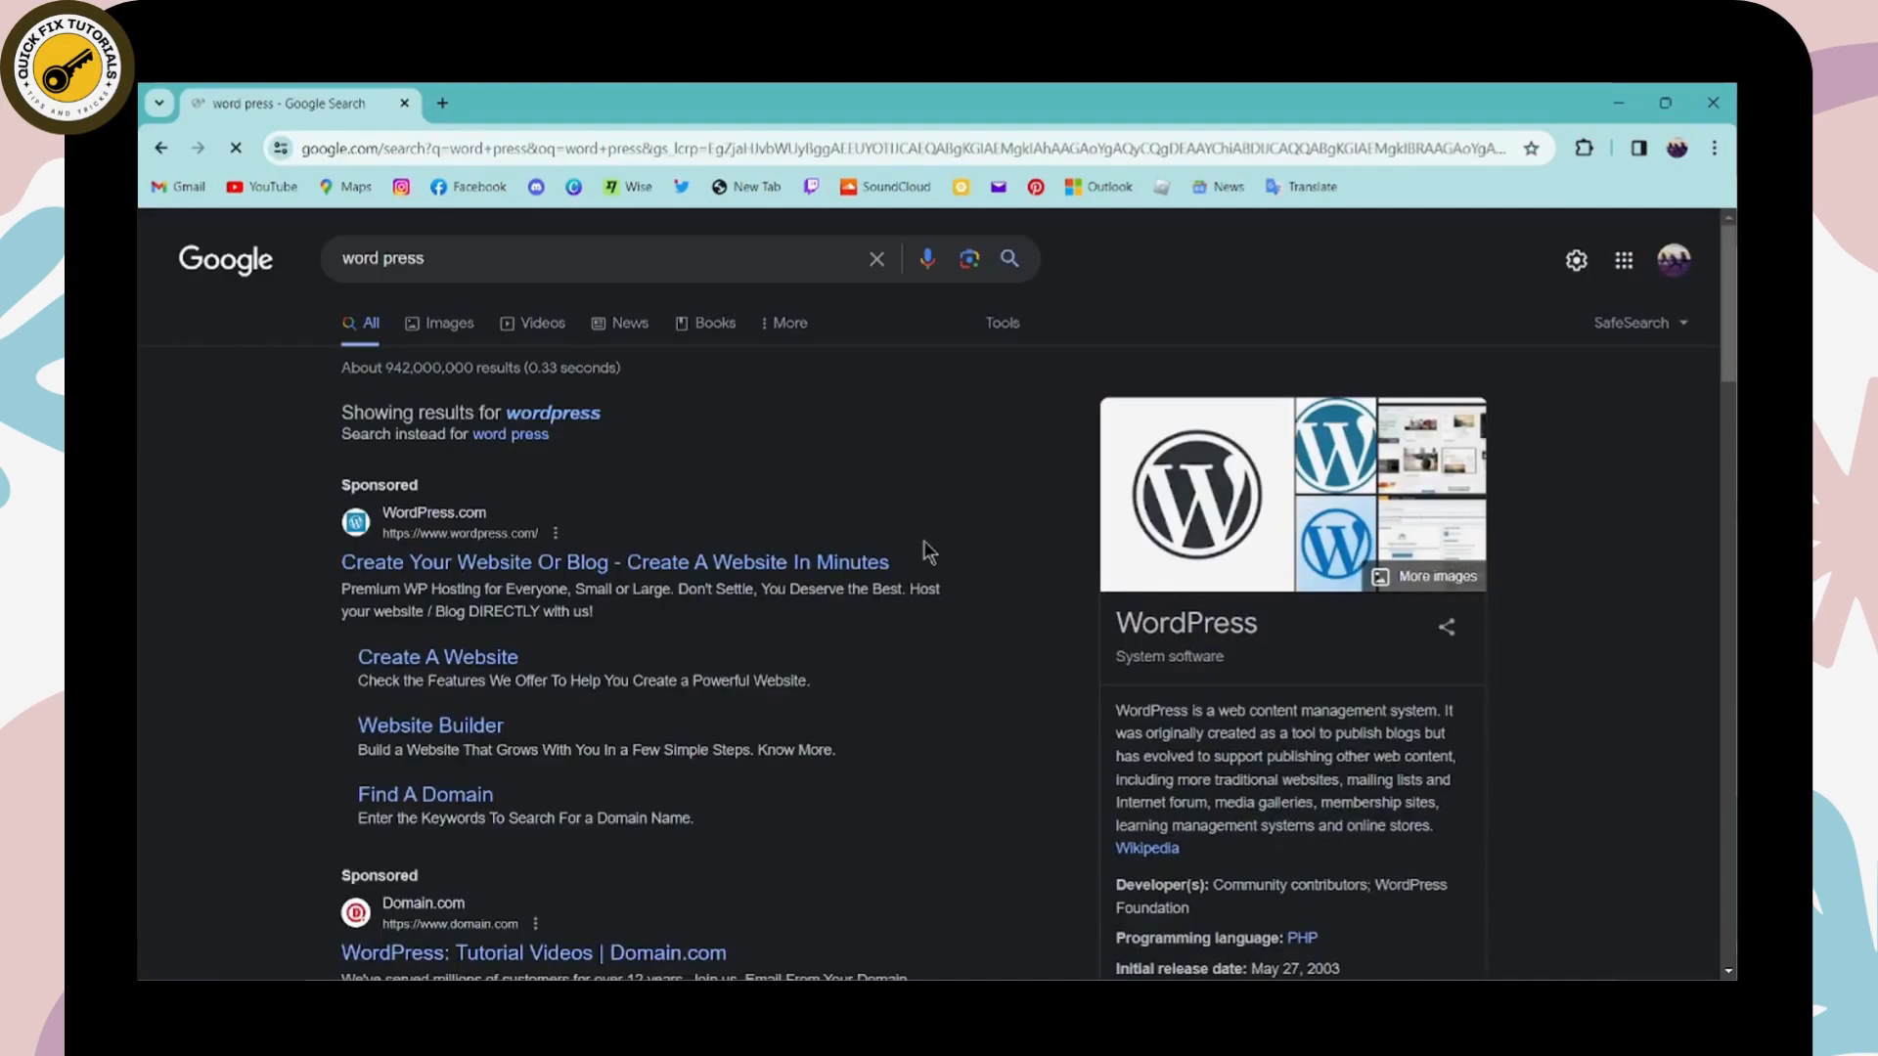
{"action": "scroll", "scroll_direction": "down", "scroll_amount": 3}
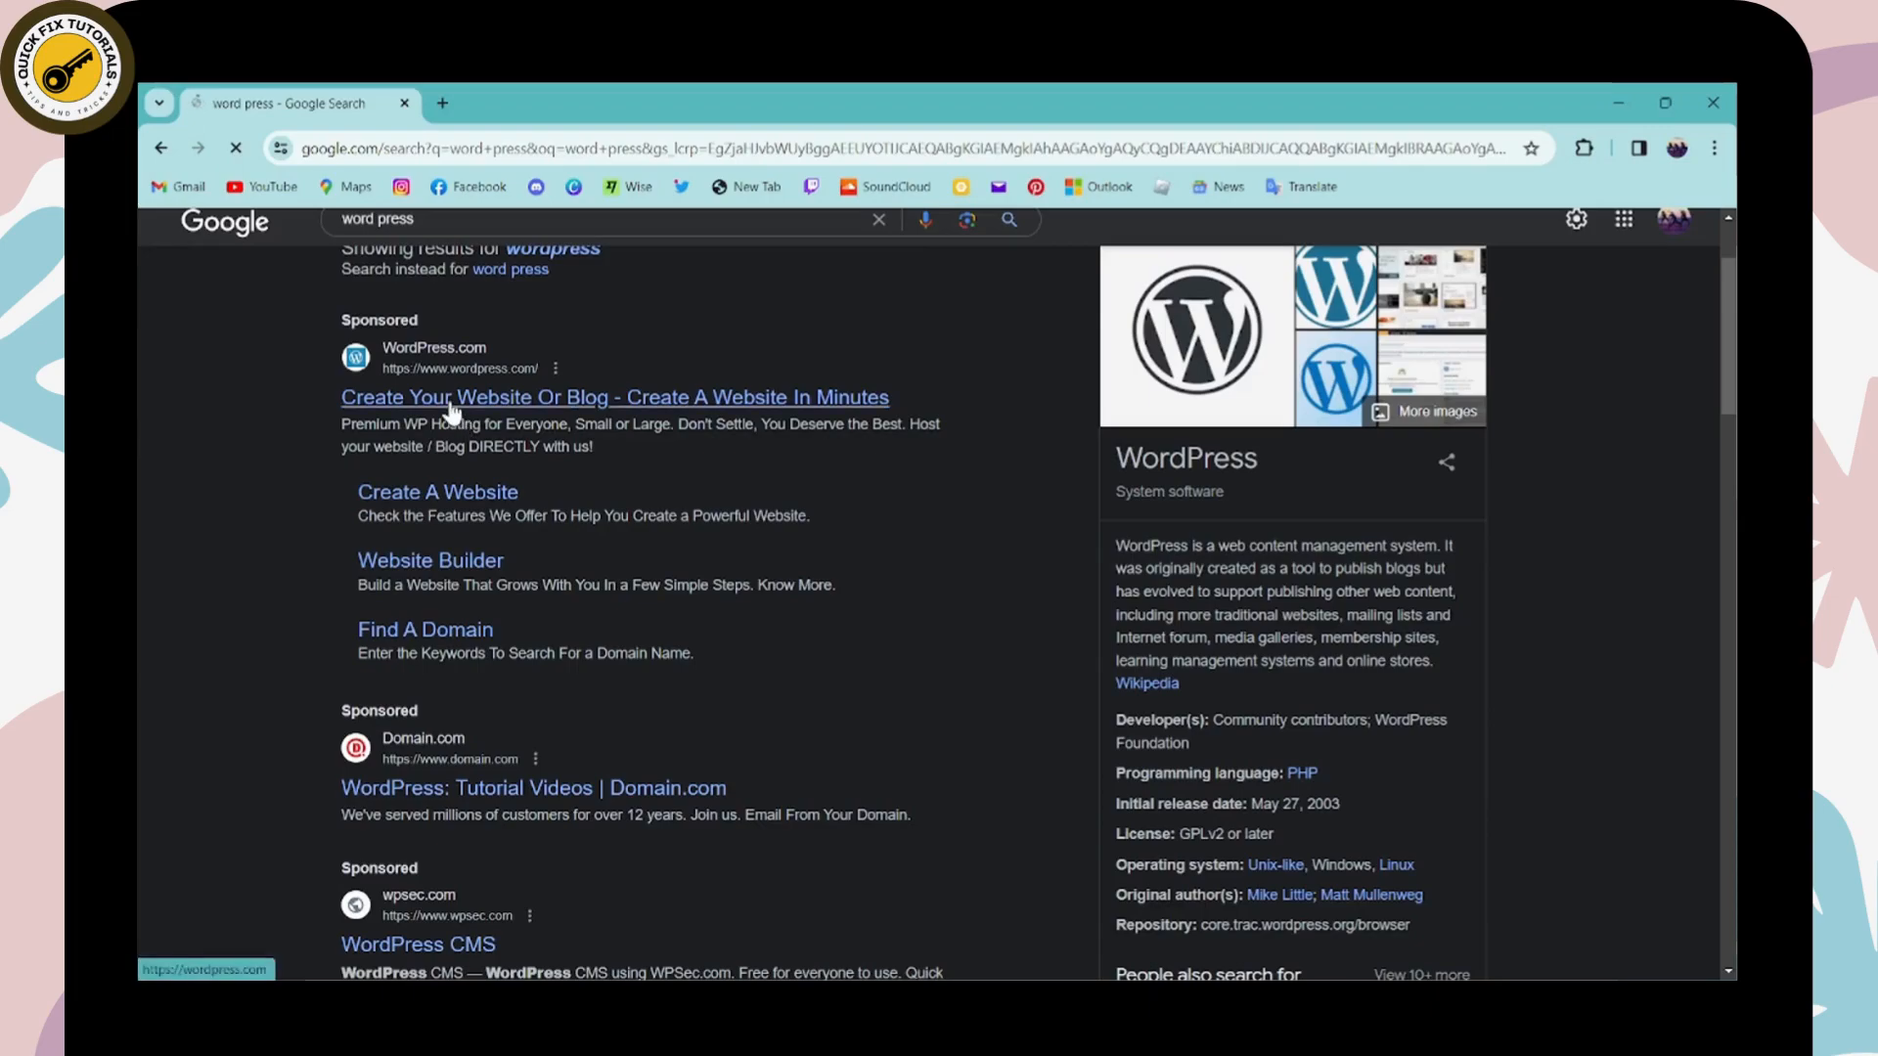
{"action": "left_click", "coordinate": [614, 397]}
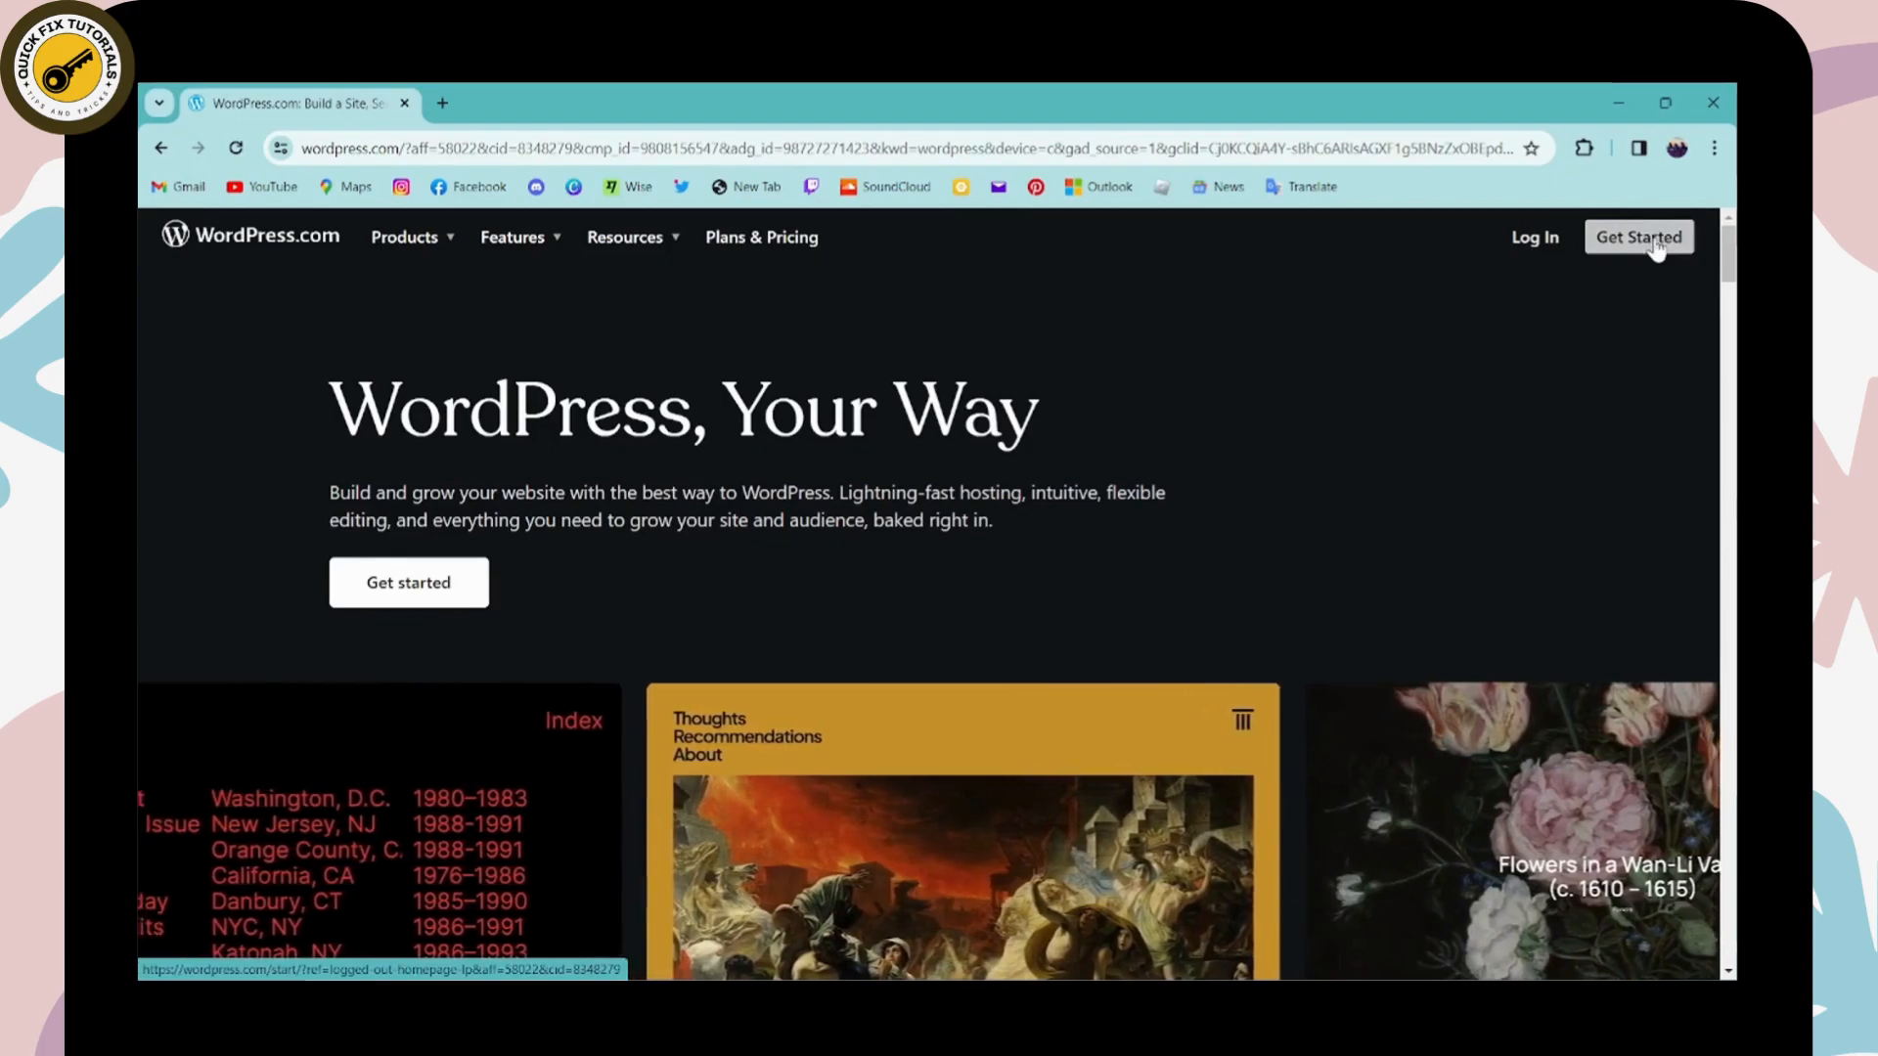
Sign up via Get Started with an email address and continue to domain selection
{"action": "left_click", "coordinate": [1637, 237]}
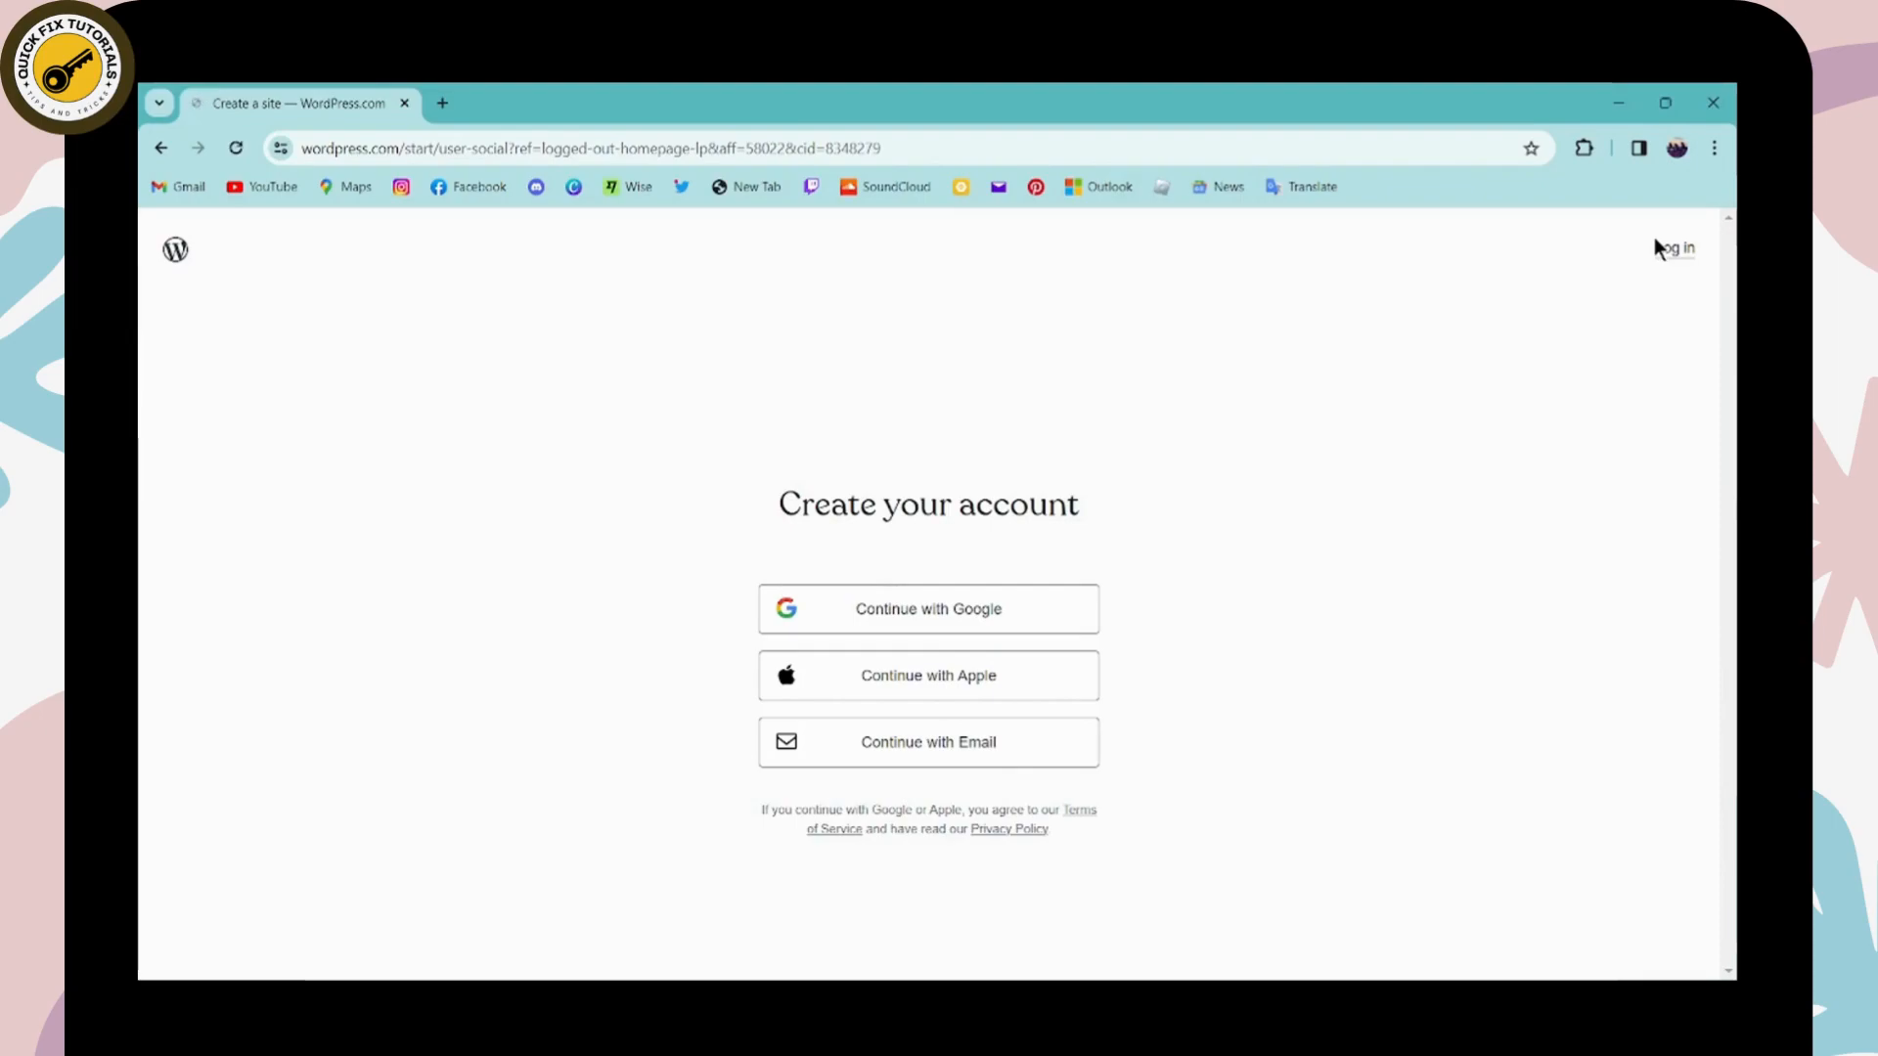
{"action": "mouse_move", "coordinate": [982, 695]}
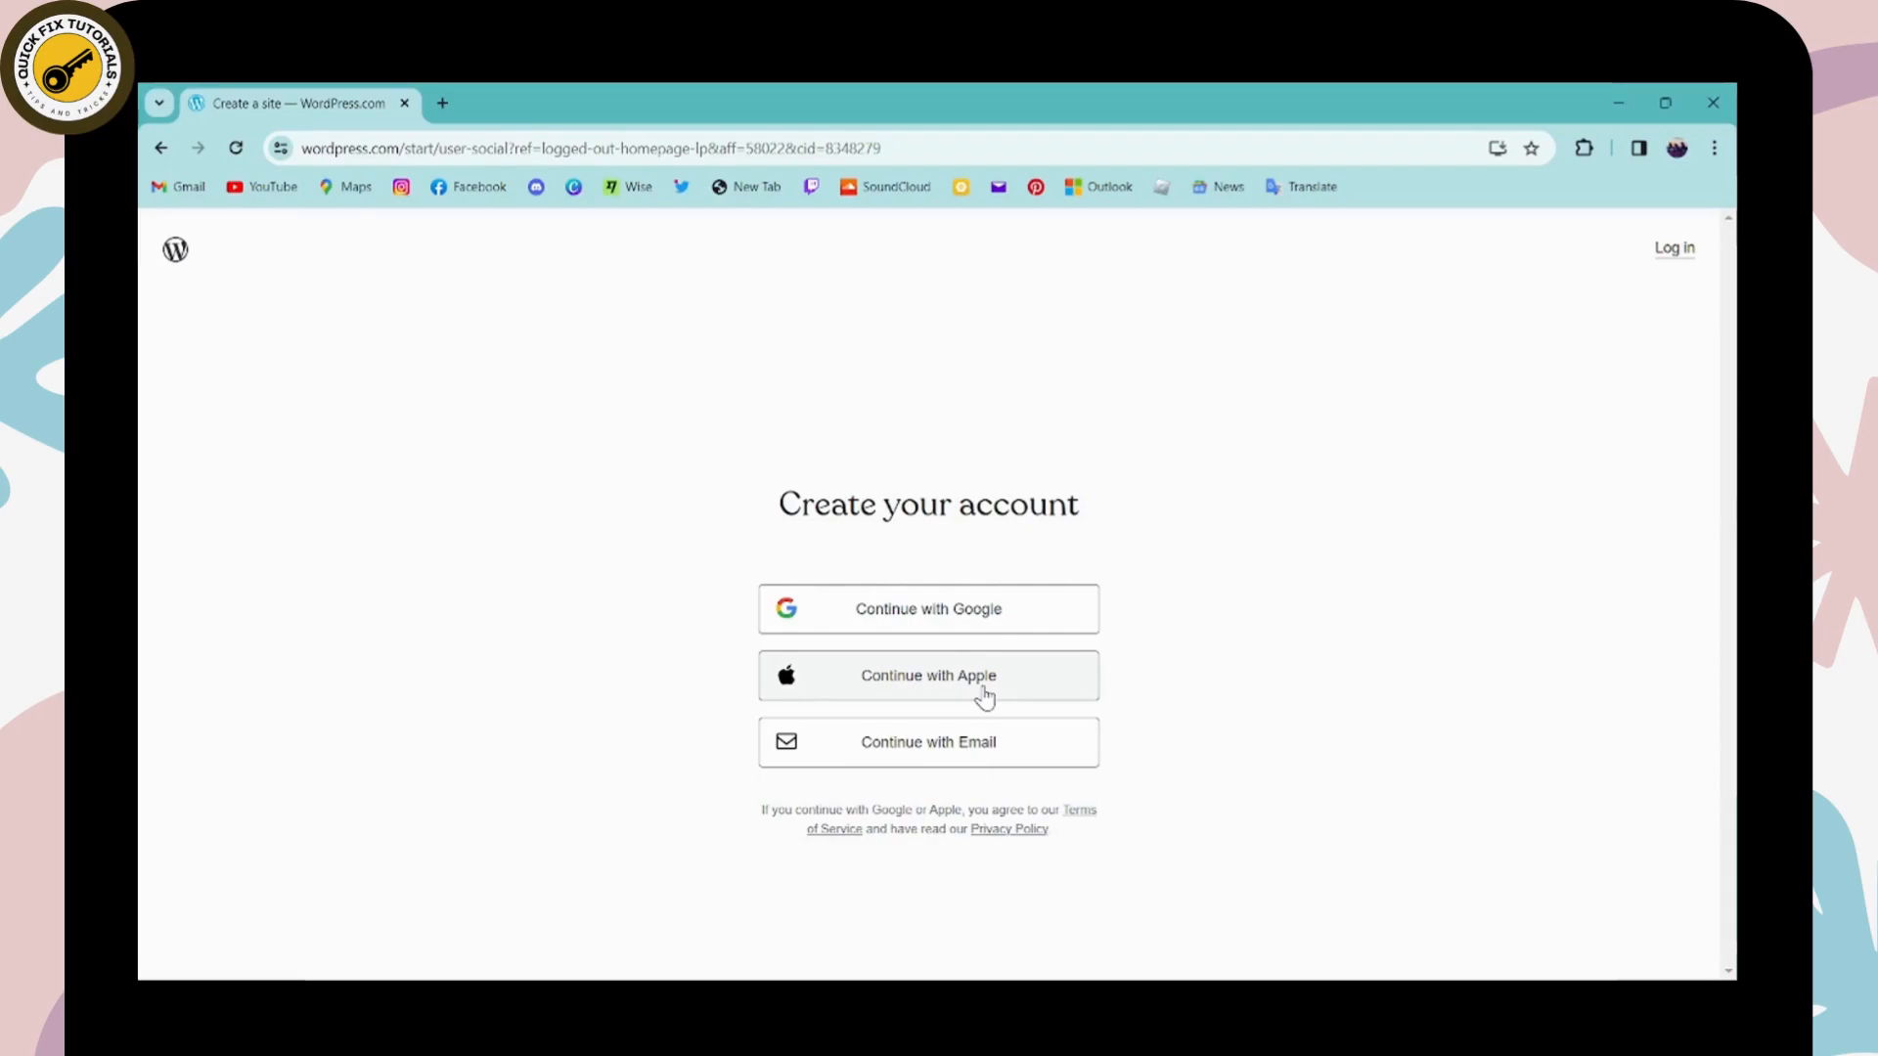
{"action": "left_click", "coordinate": [927, 741]}
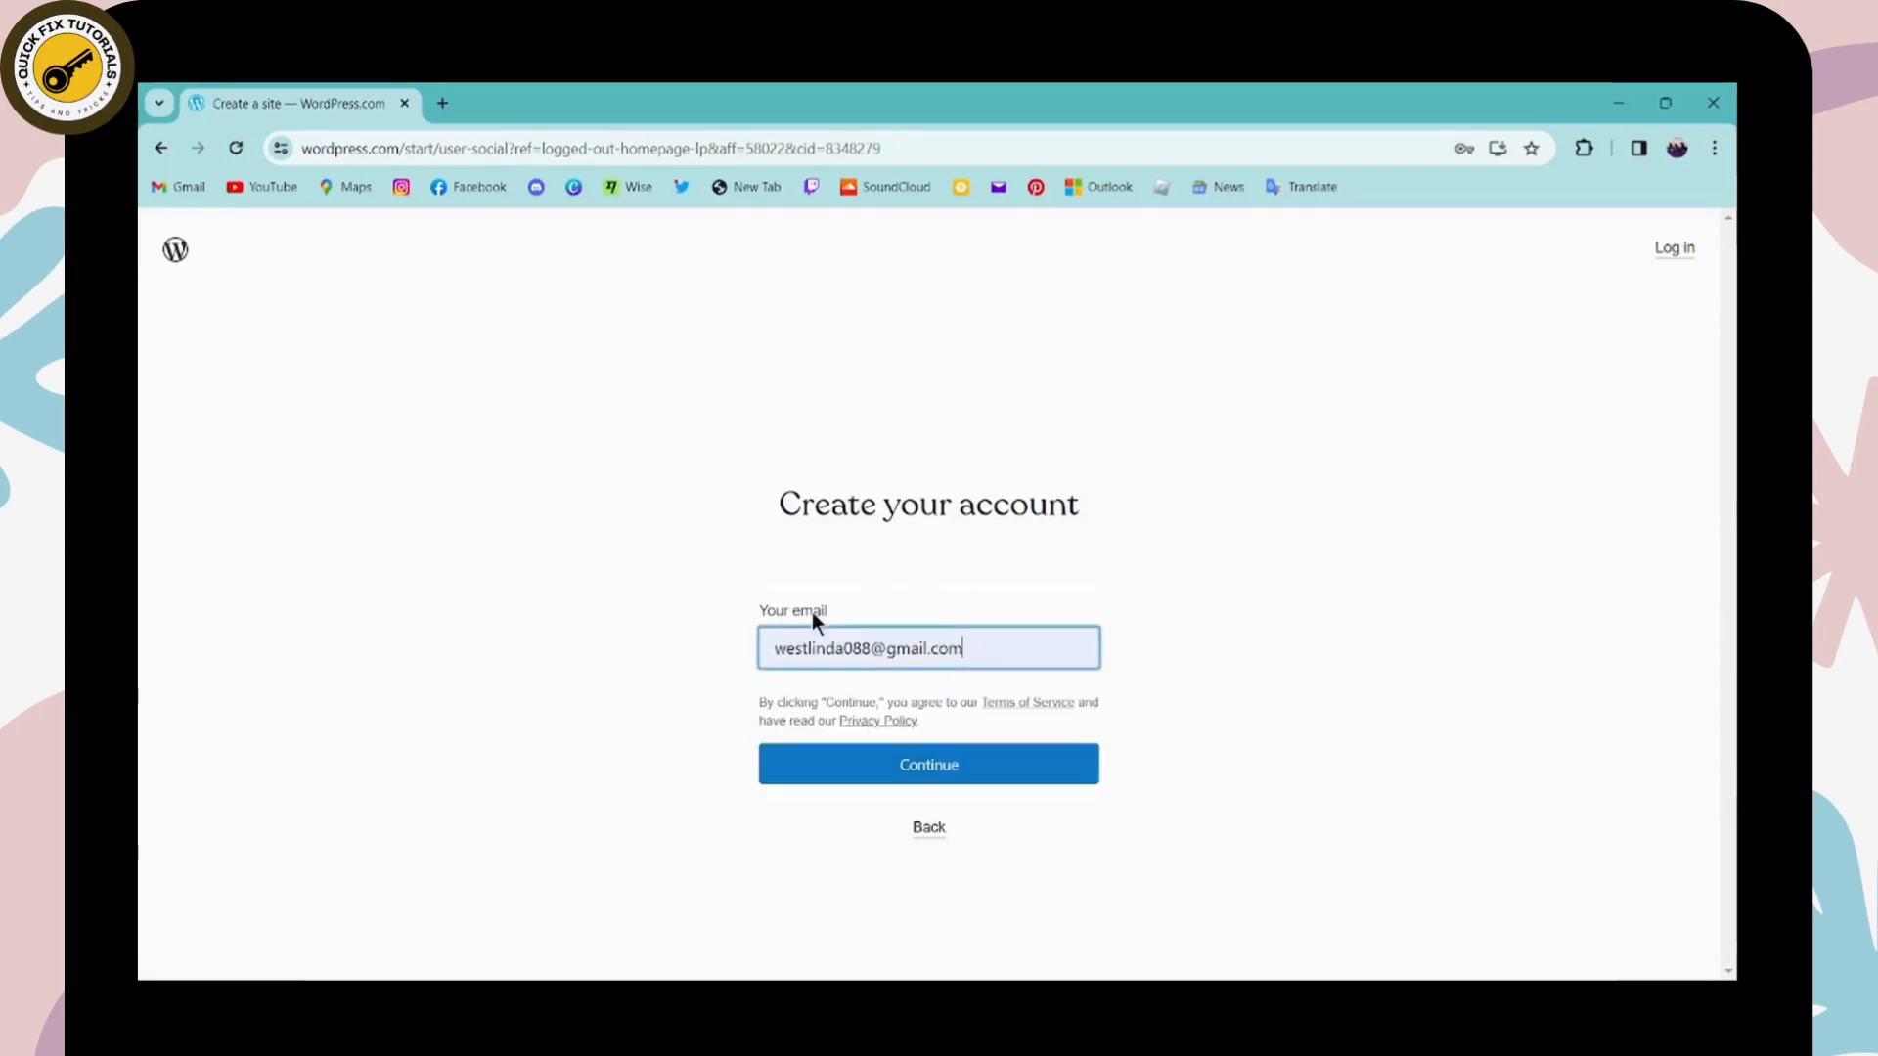
{"action": "left_click", "coordinate": [927, 764]}
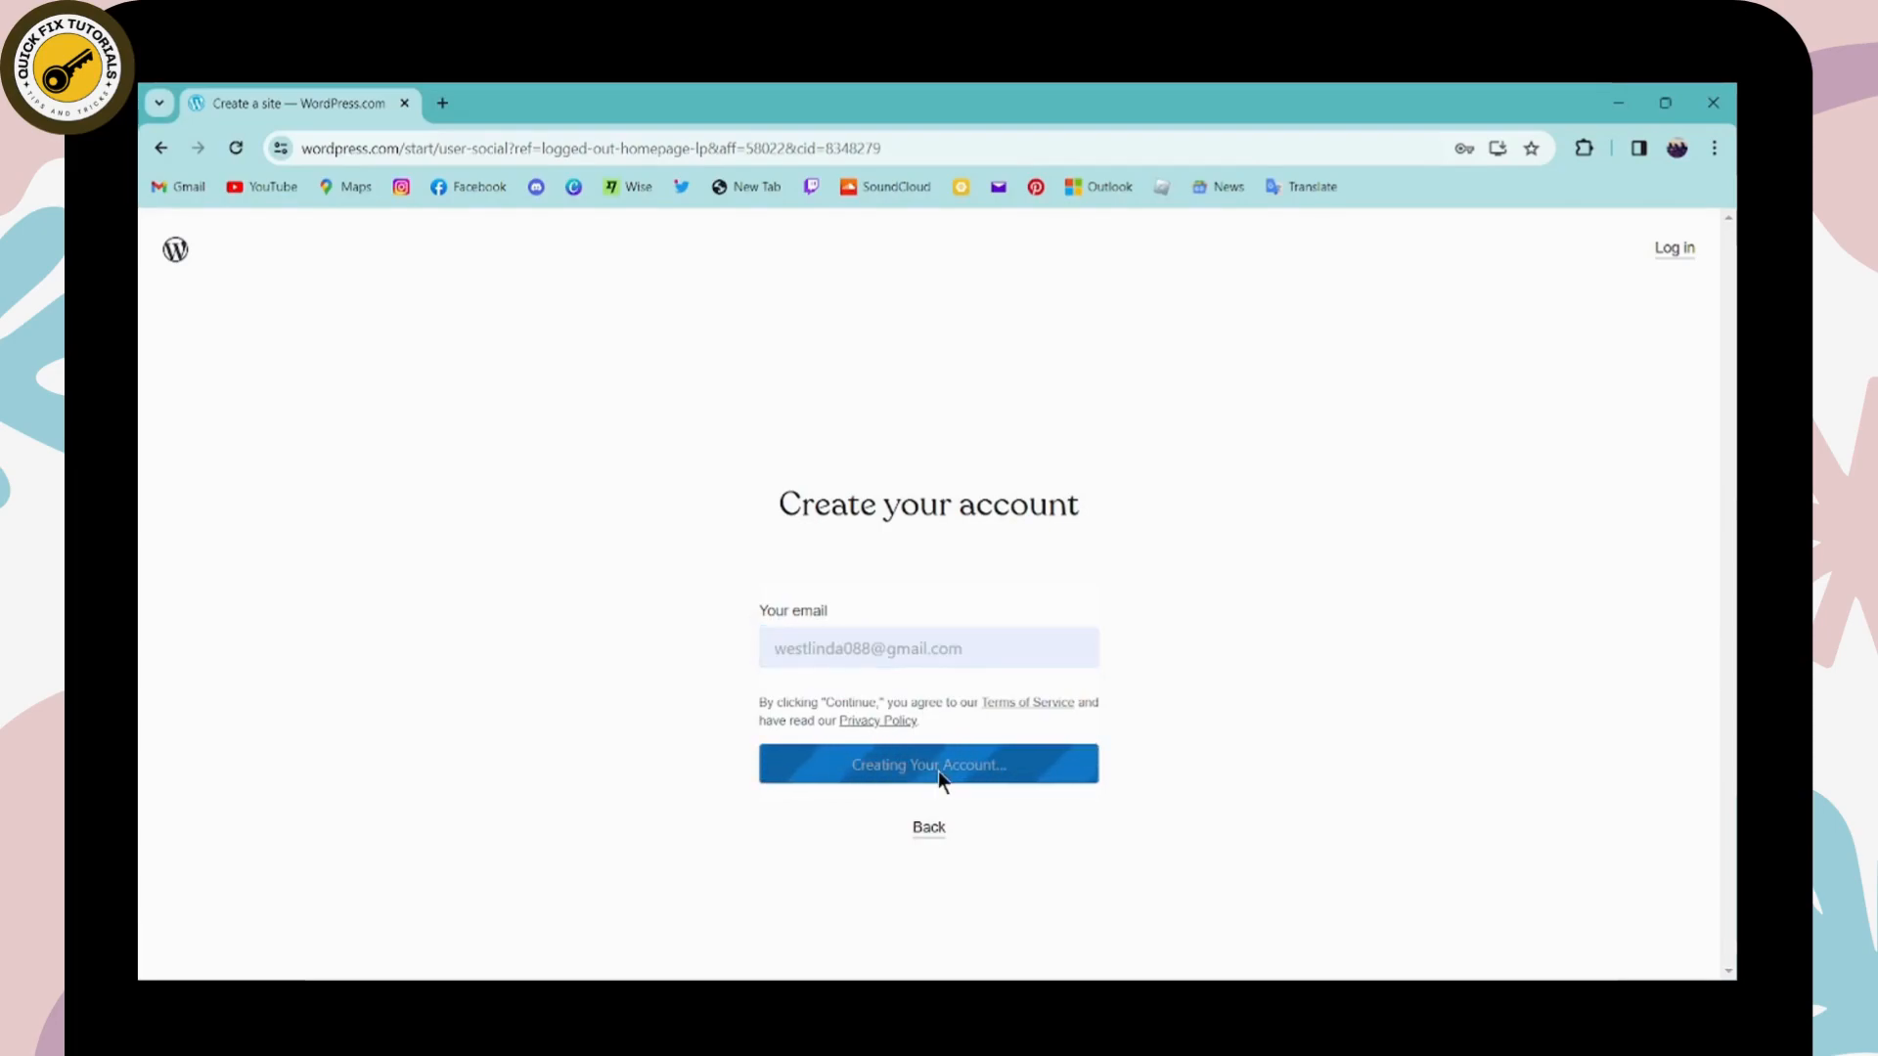
{"action": "left_click", "coordinate": [927, 765]}
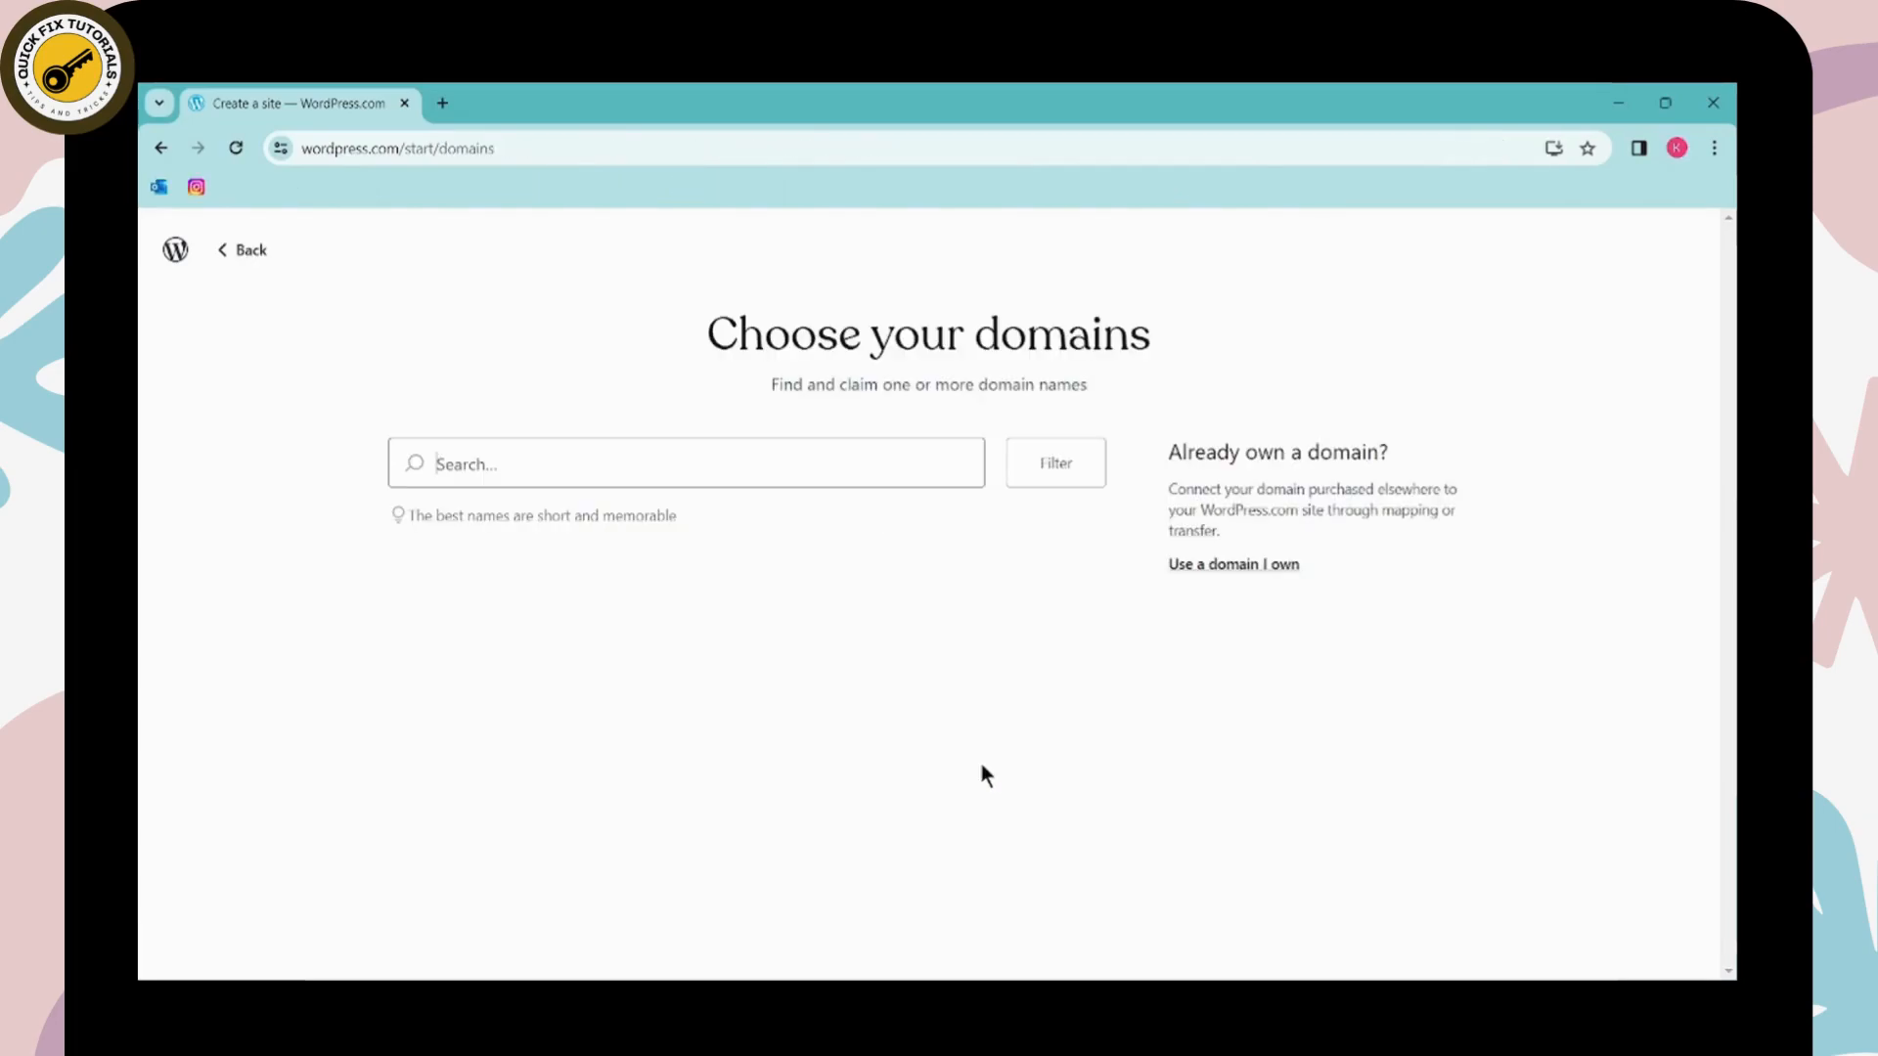
Search domain names for "north", then choose my domain later
{"action": "type", "text": "north"}
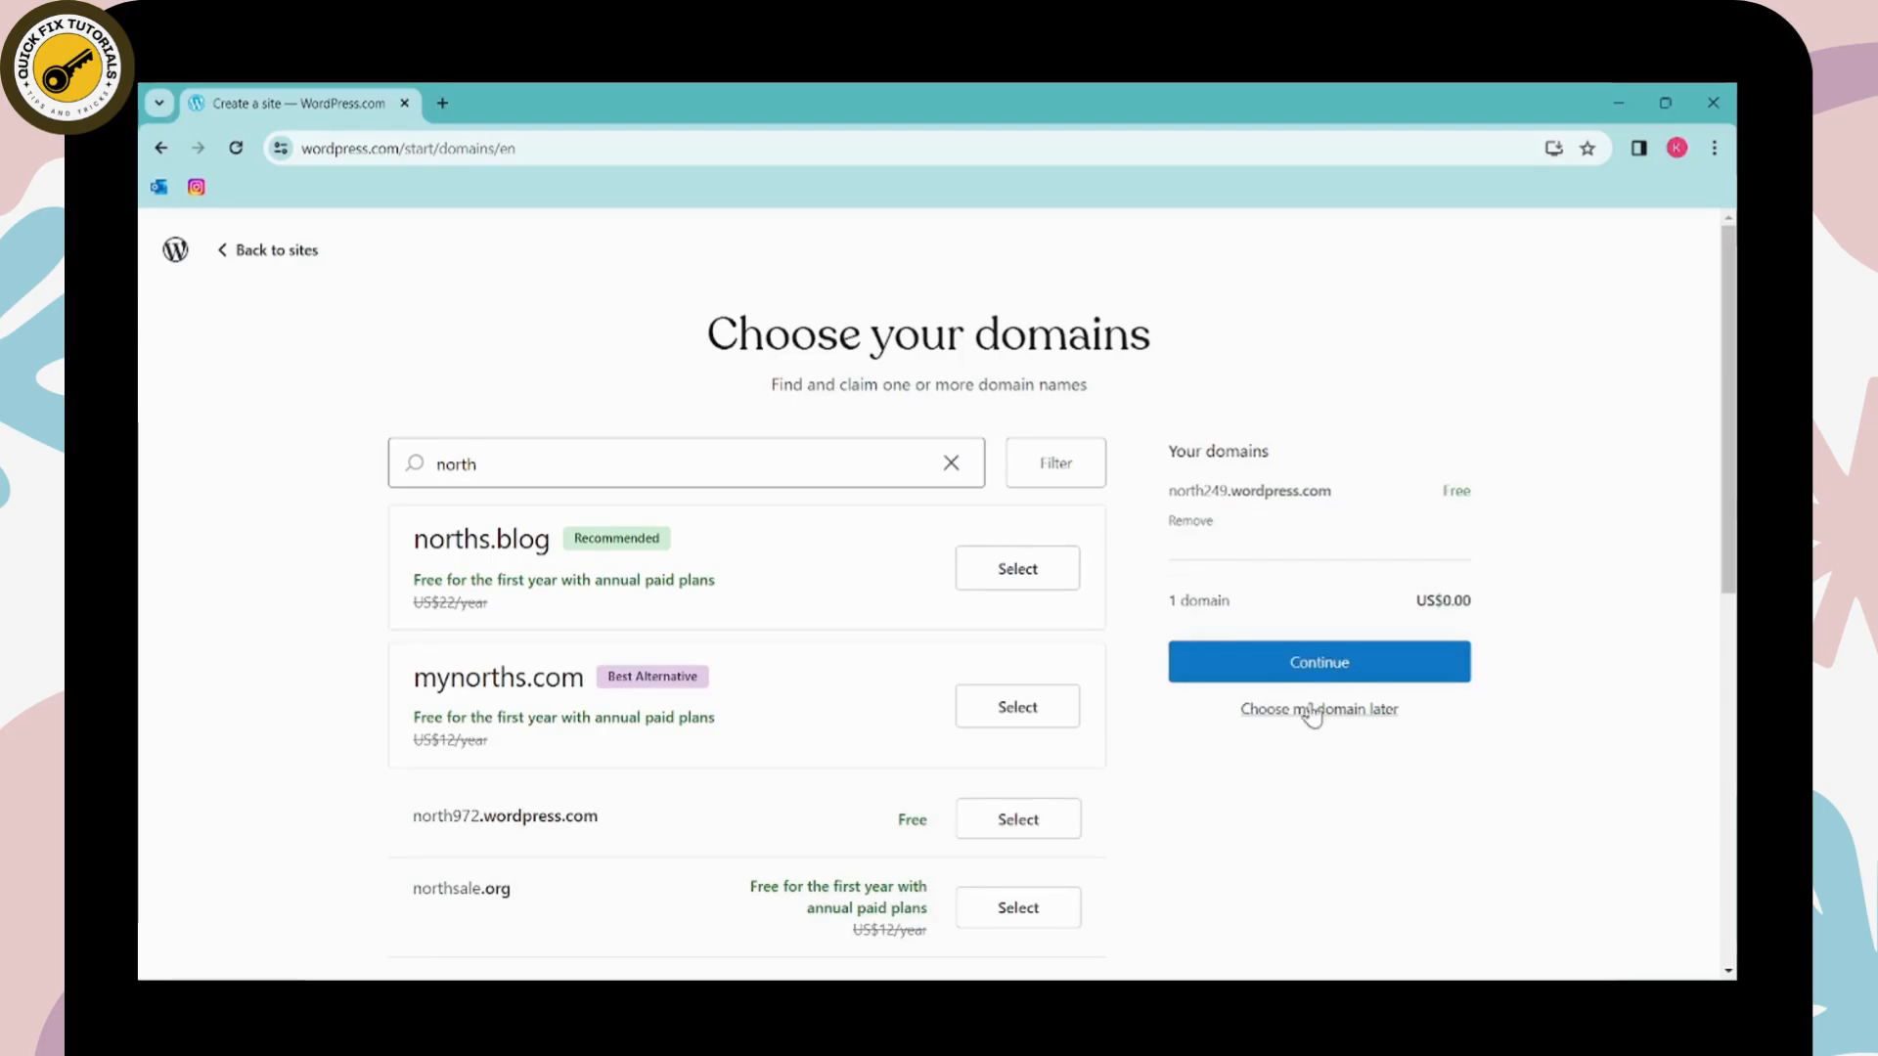
{"action": "left_click", "coordinate": [1317, 708]}
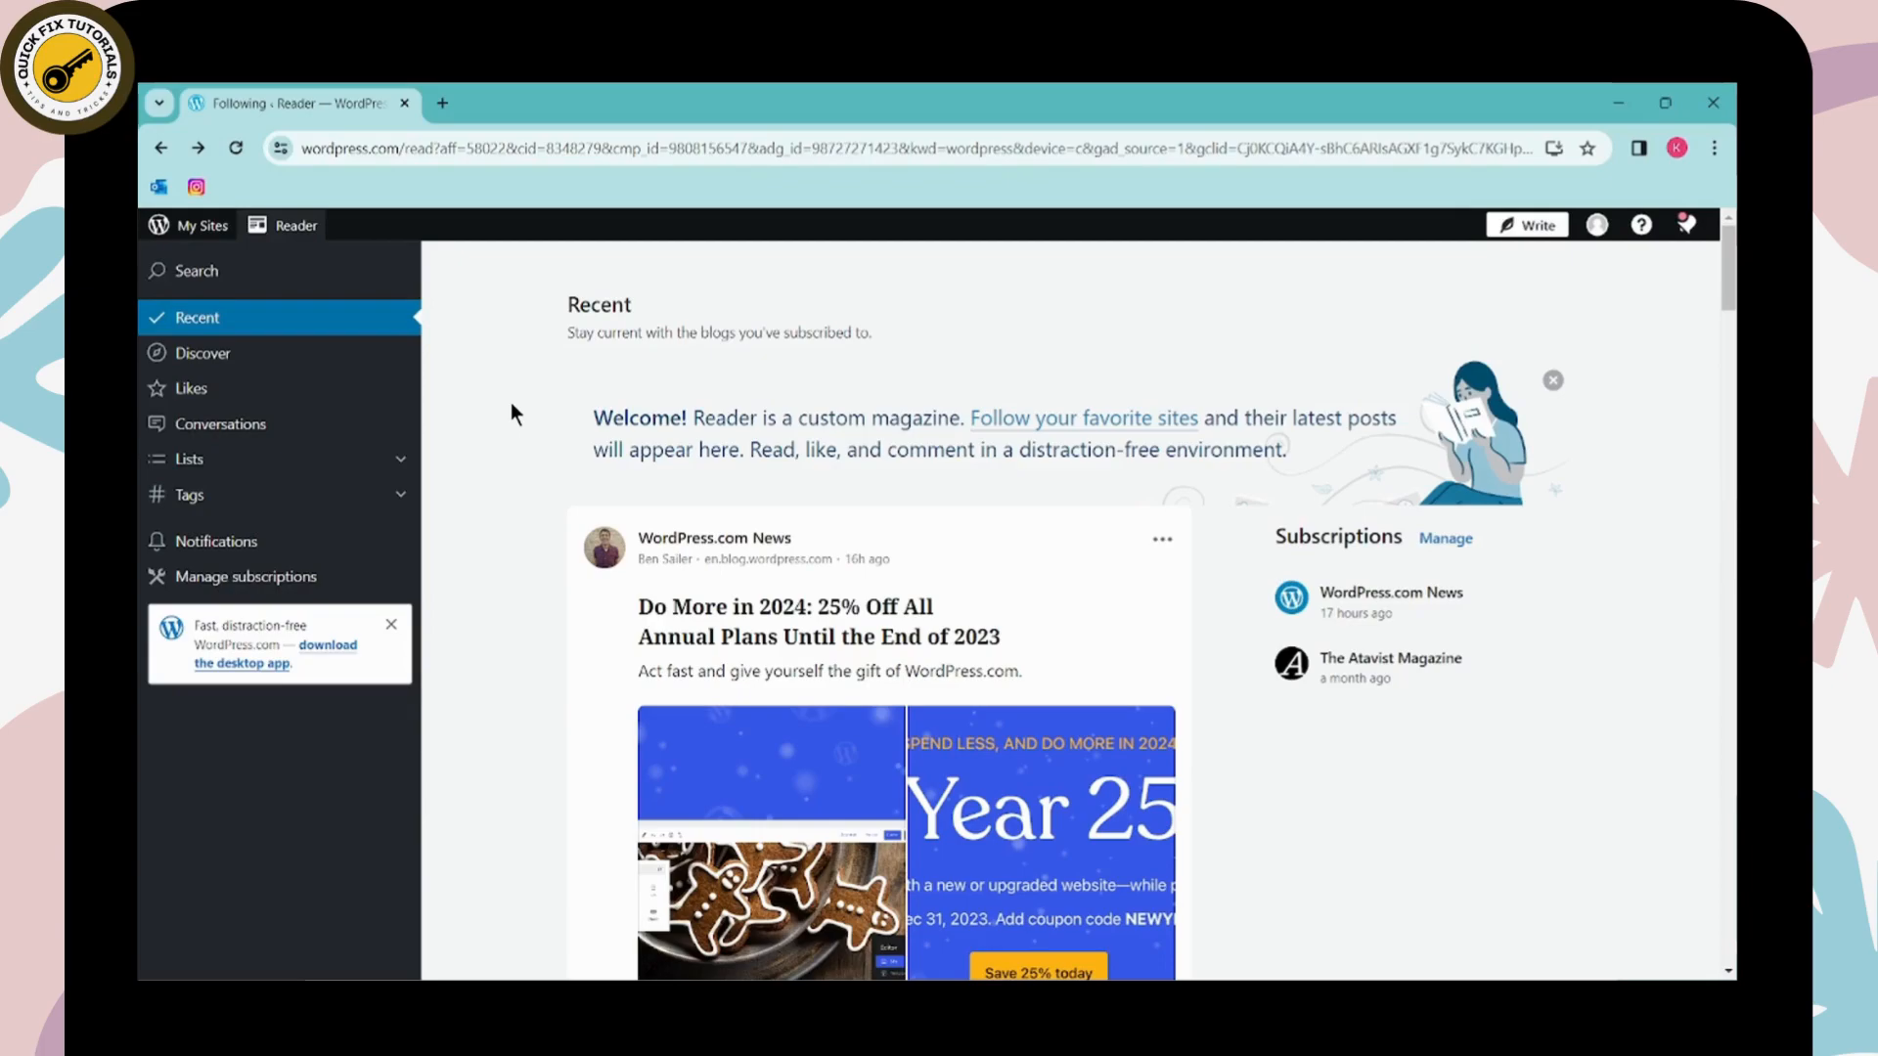
{"action": "mouse_move", "coordinate": [667, 381]}
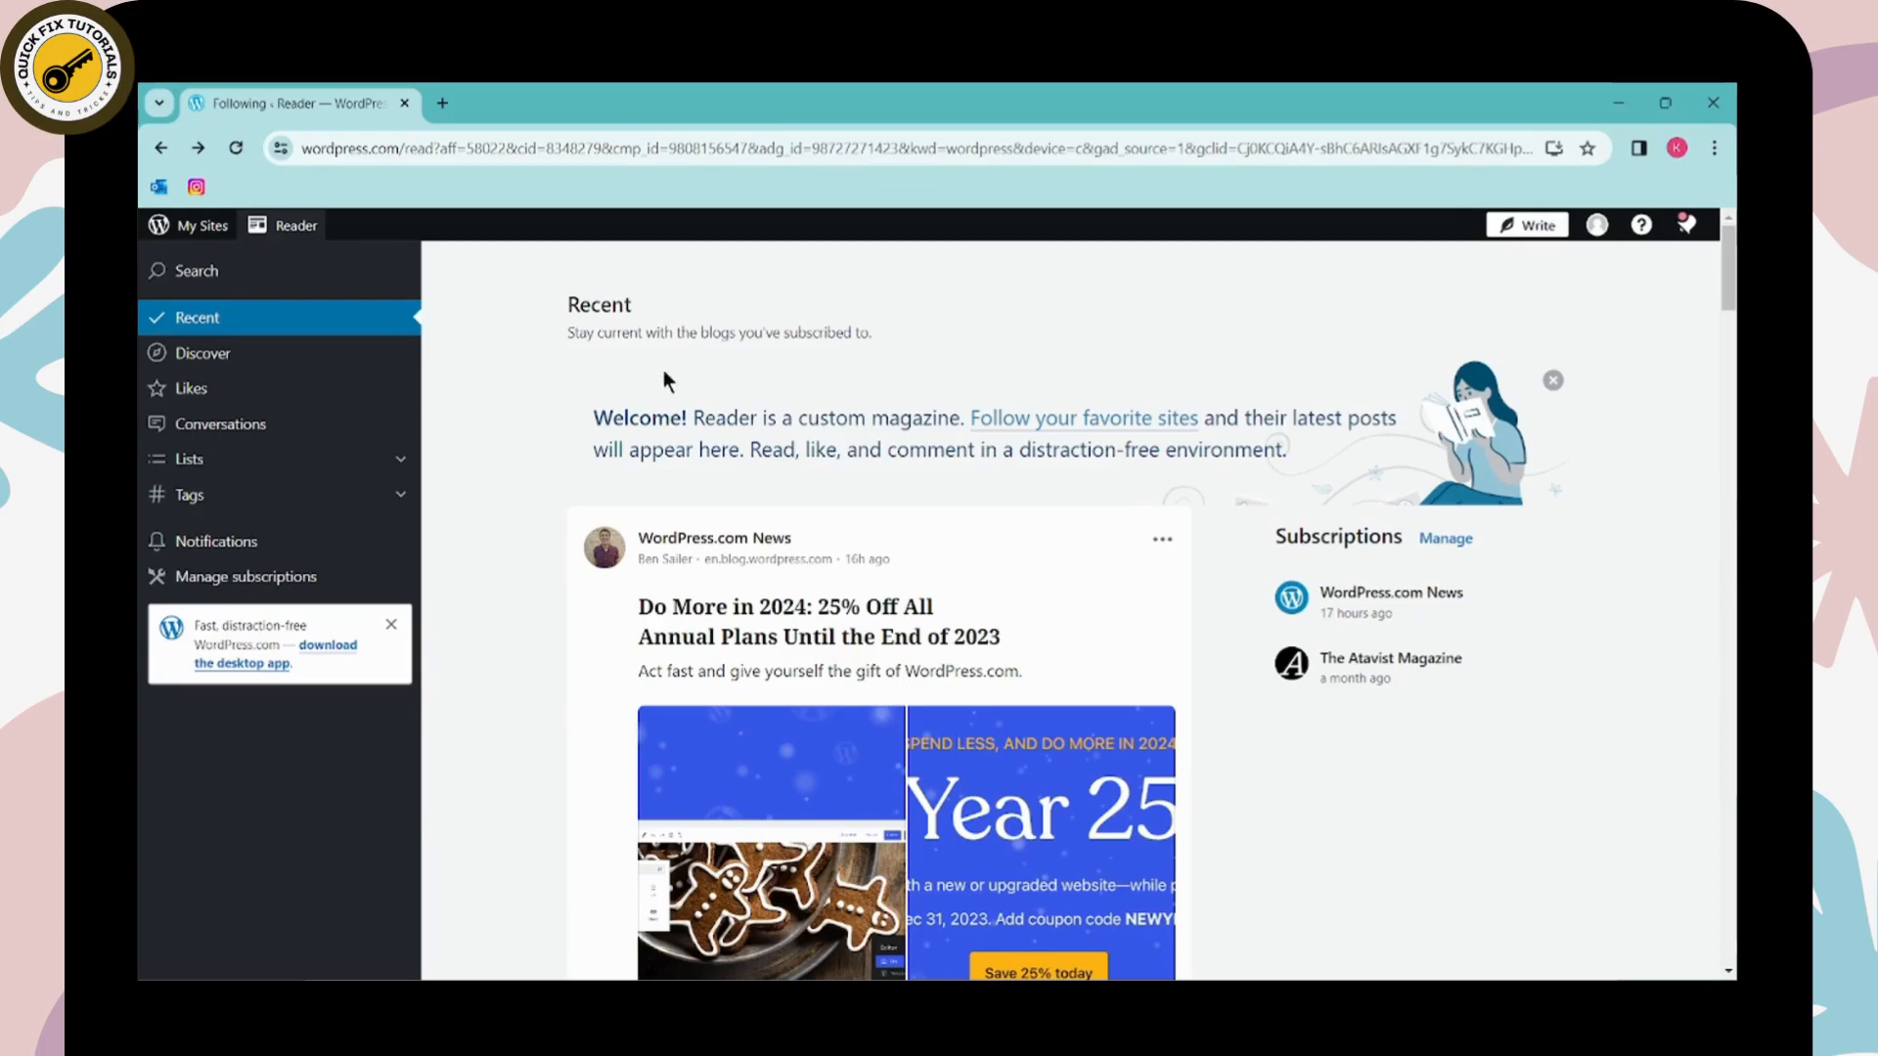
{"action": "mouse_move", "coordinate": [1596, 224]}
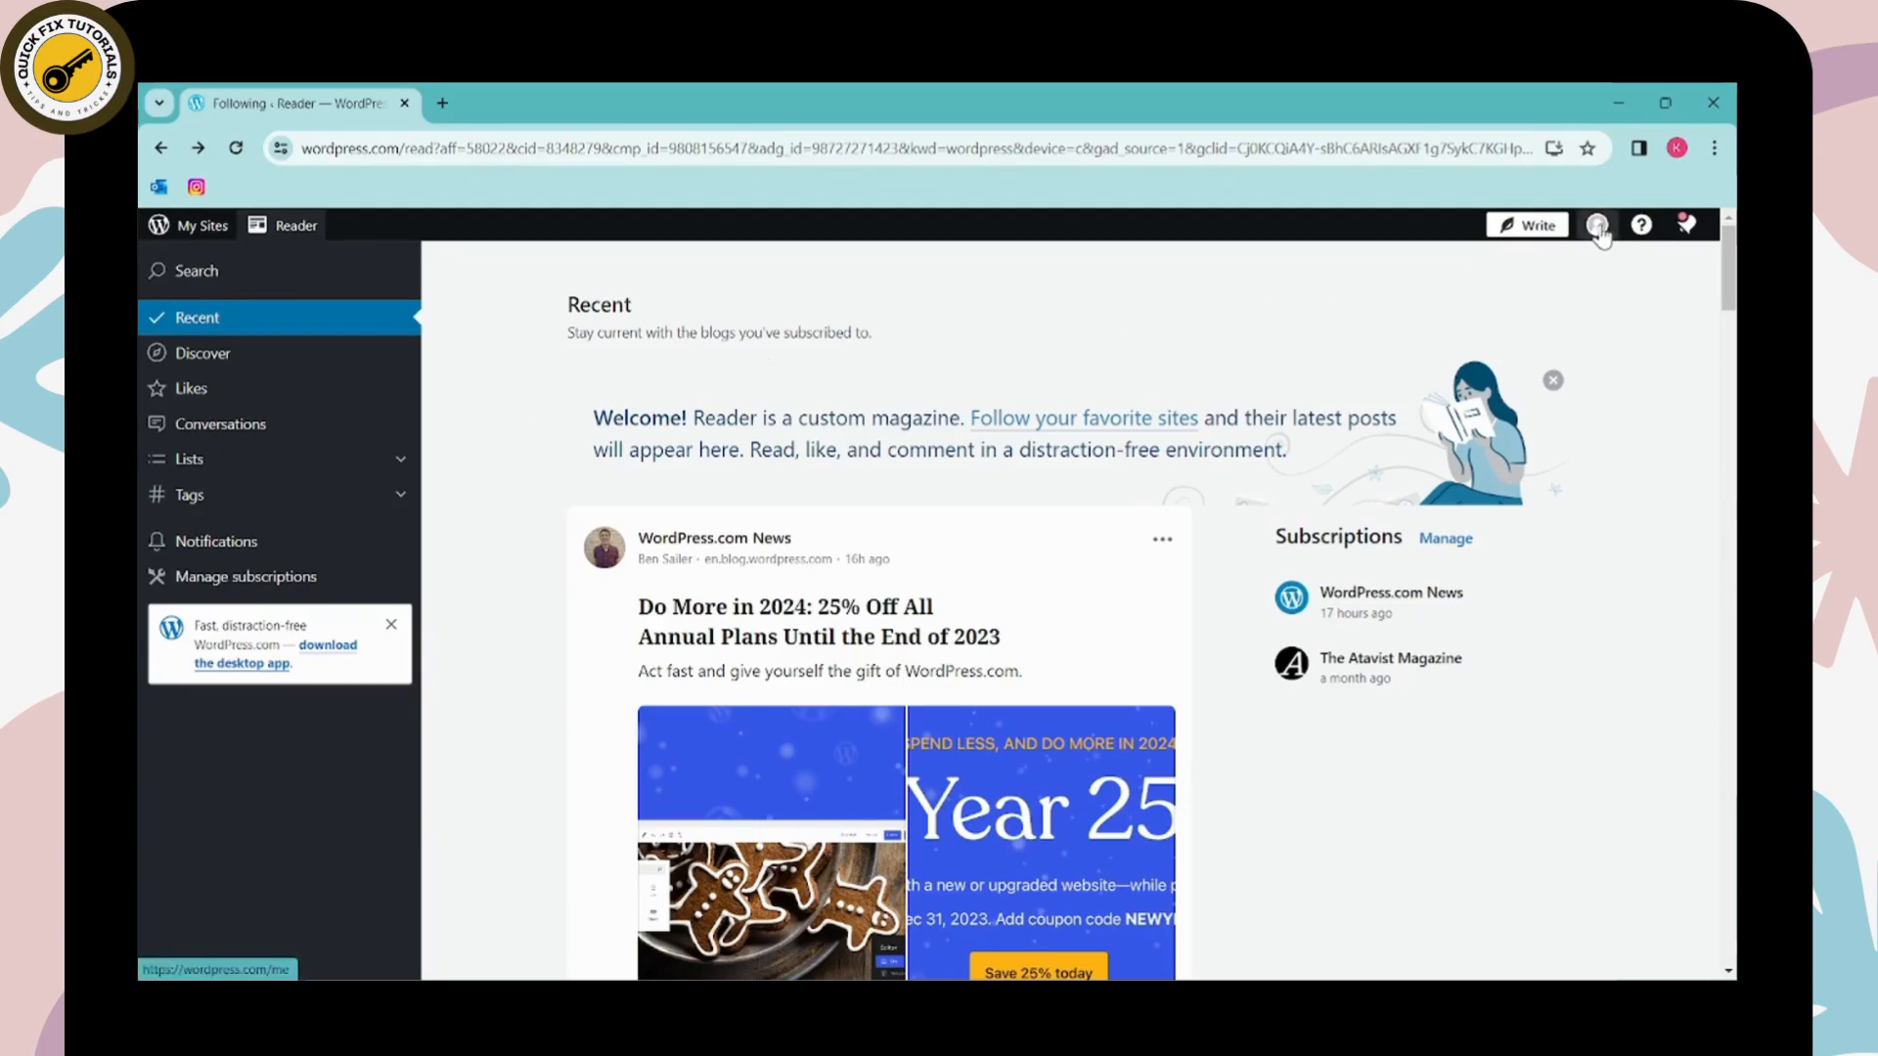
Go to My Profile from the Reader's top-bar avatar
{"action": "left_click", "coordinate": [1598, 223]}
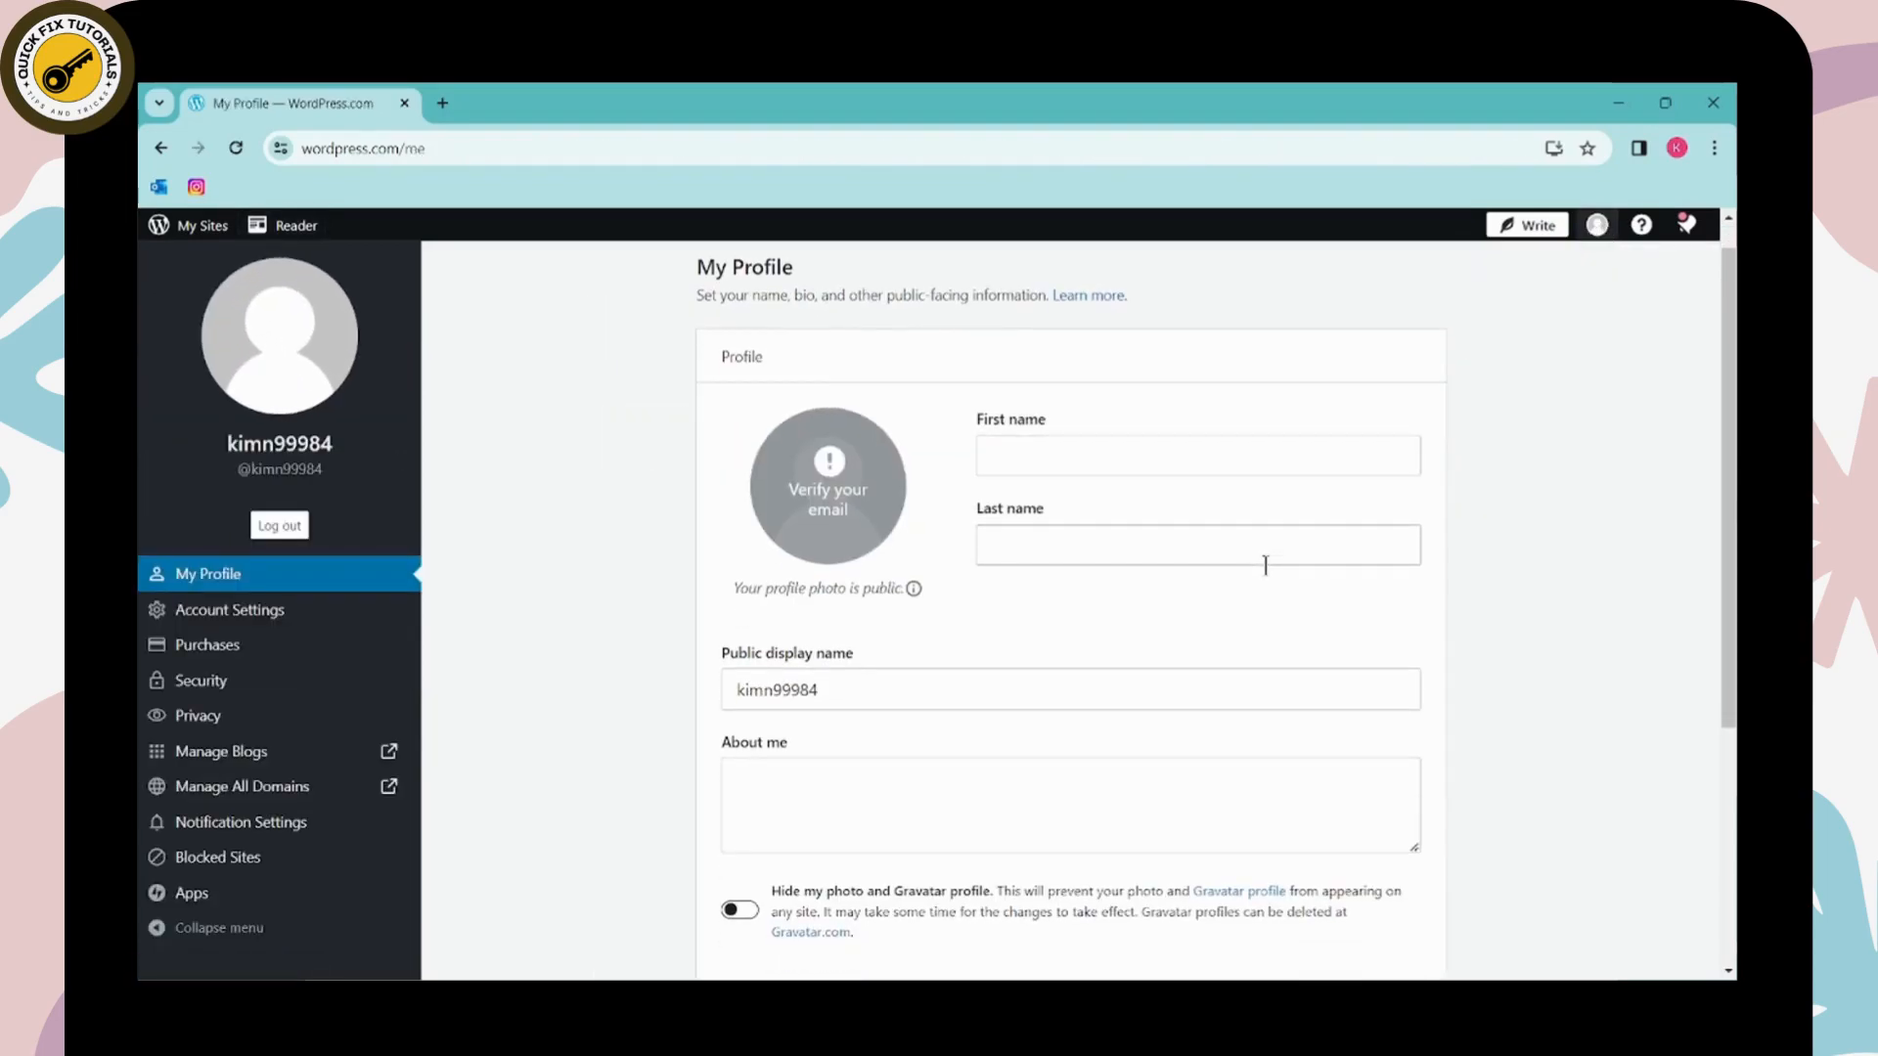
Save the profile details with first name west and last name linda
{"action": "scroll", "scroll_direction": "down", "scroll_amount": 3}
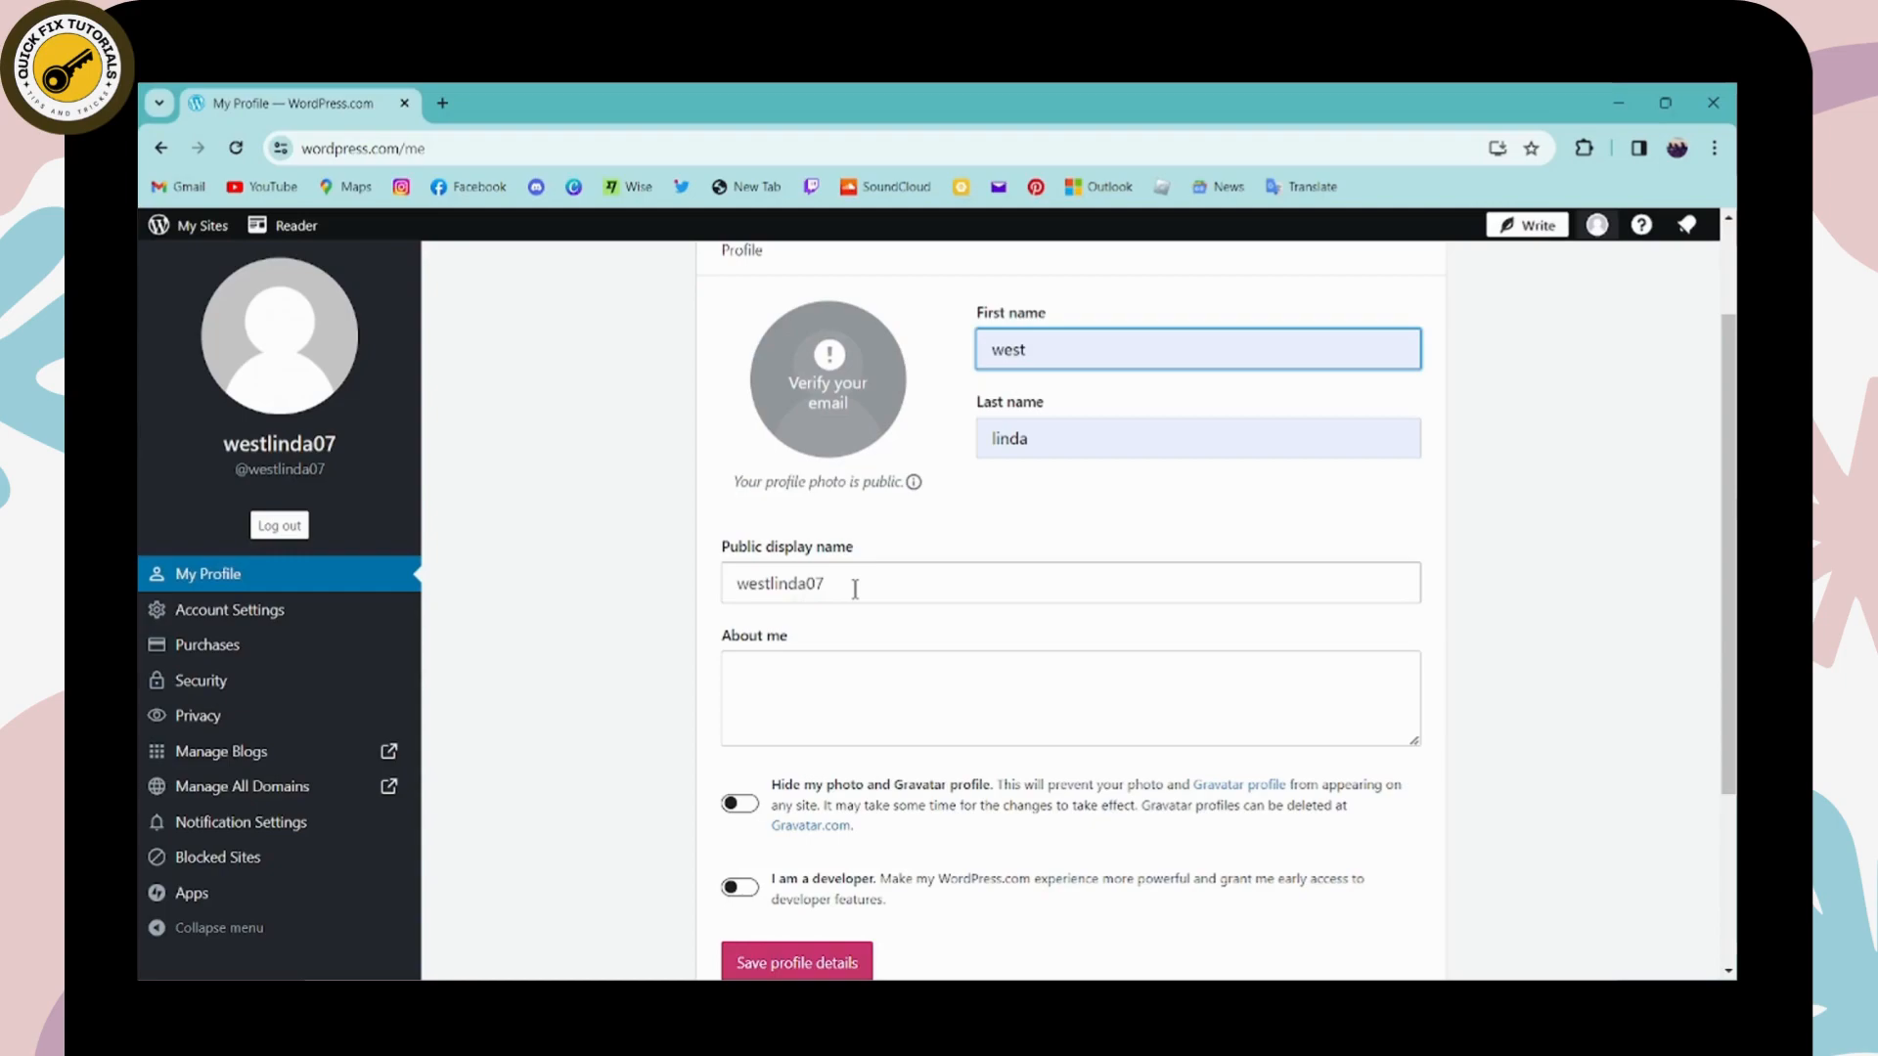
{"action": "scroll", "scroll_direction": "down", "scroll_amount": 3}
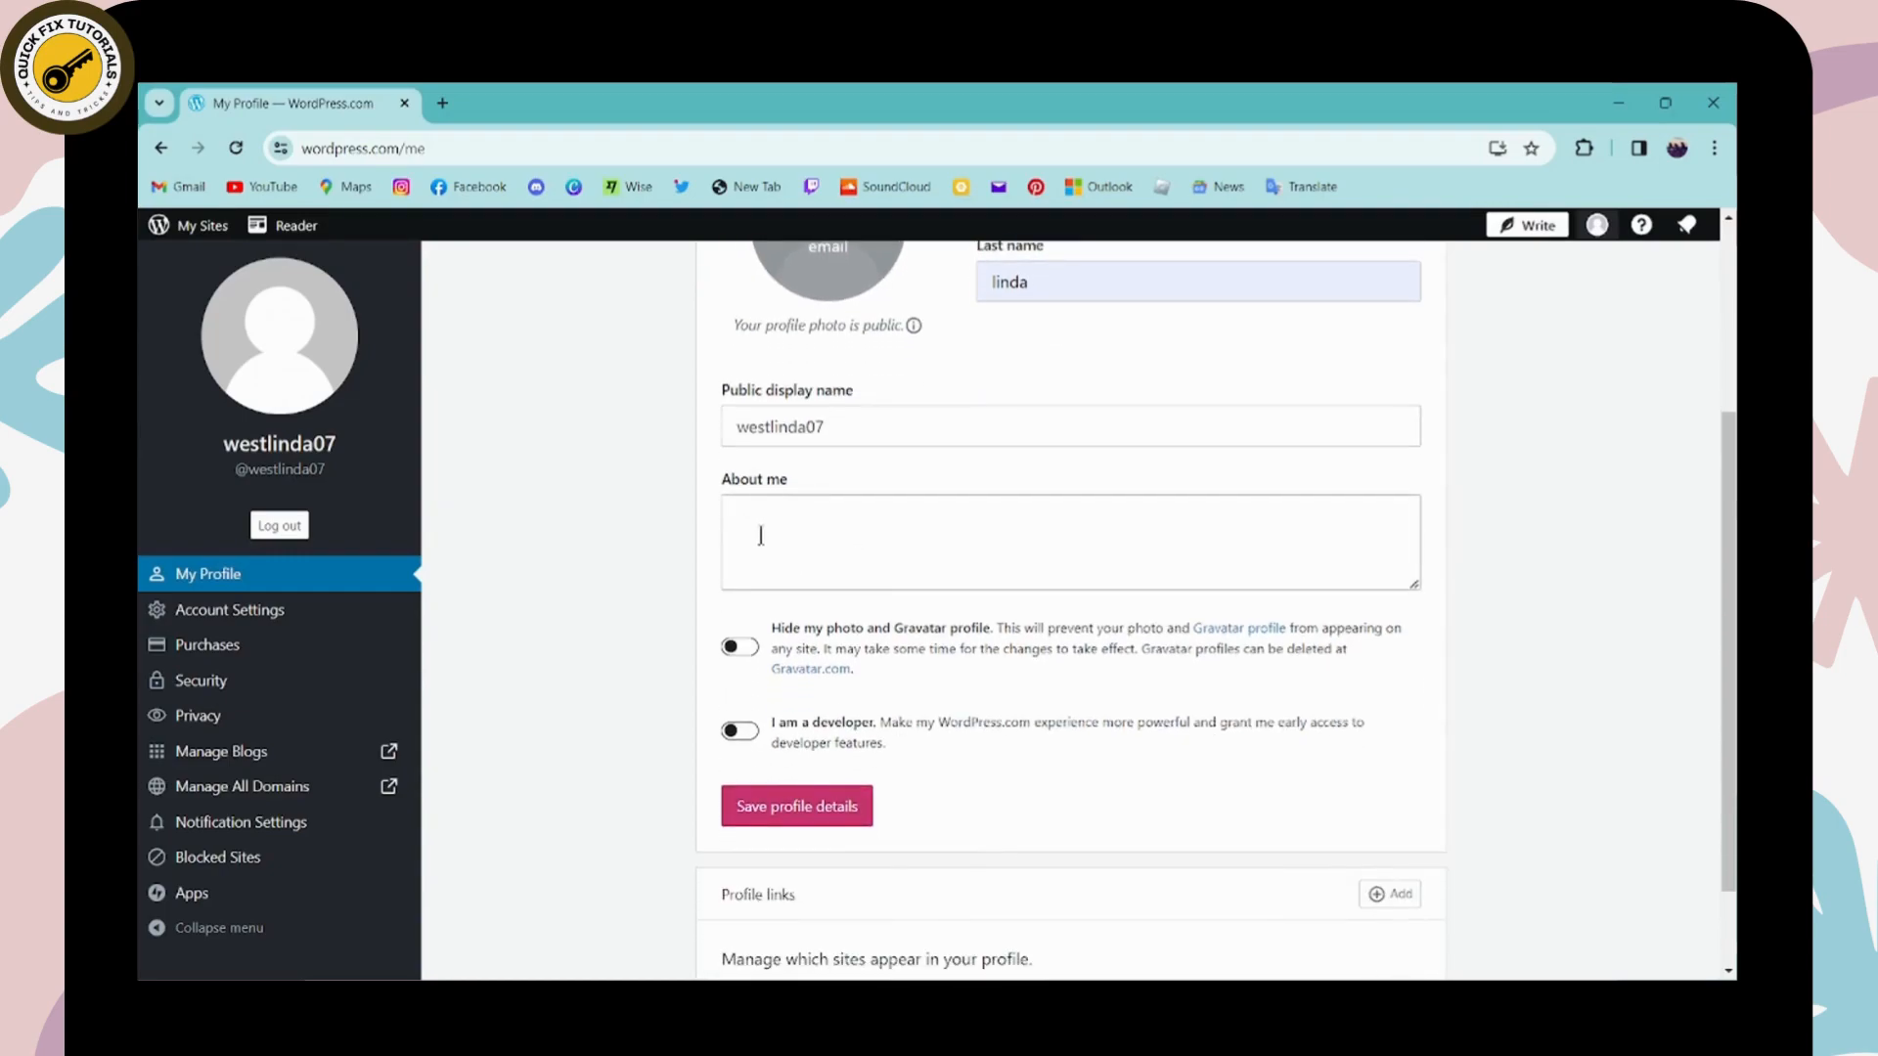
{"action": "scroll", "scroll_direction": "down", "scroll_amount": 3}
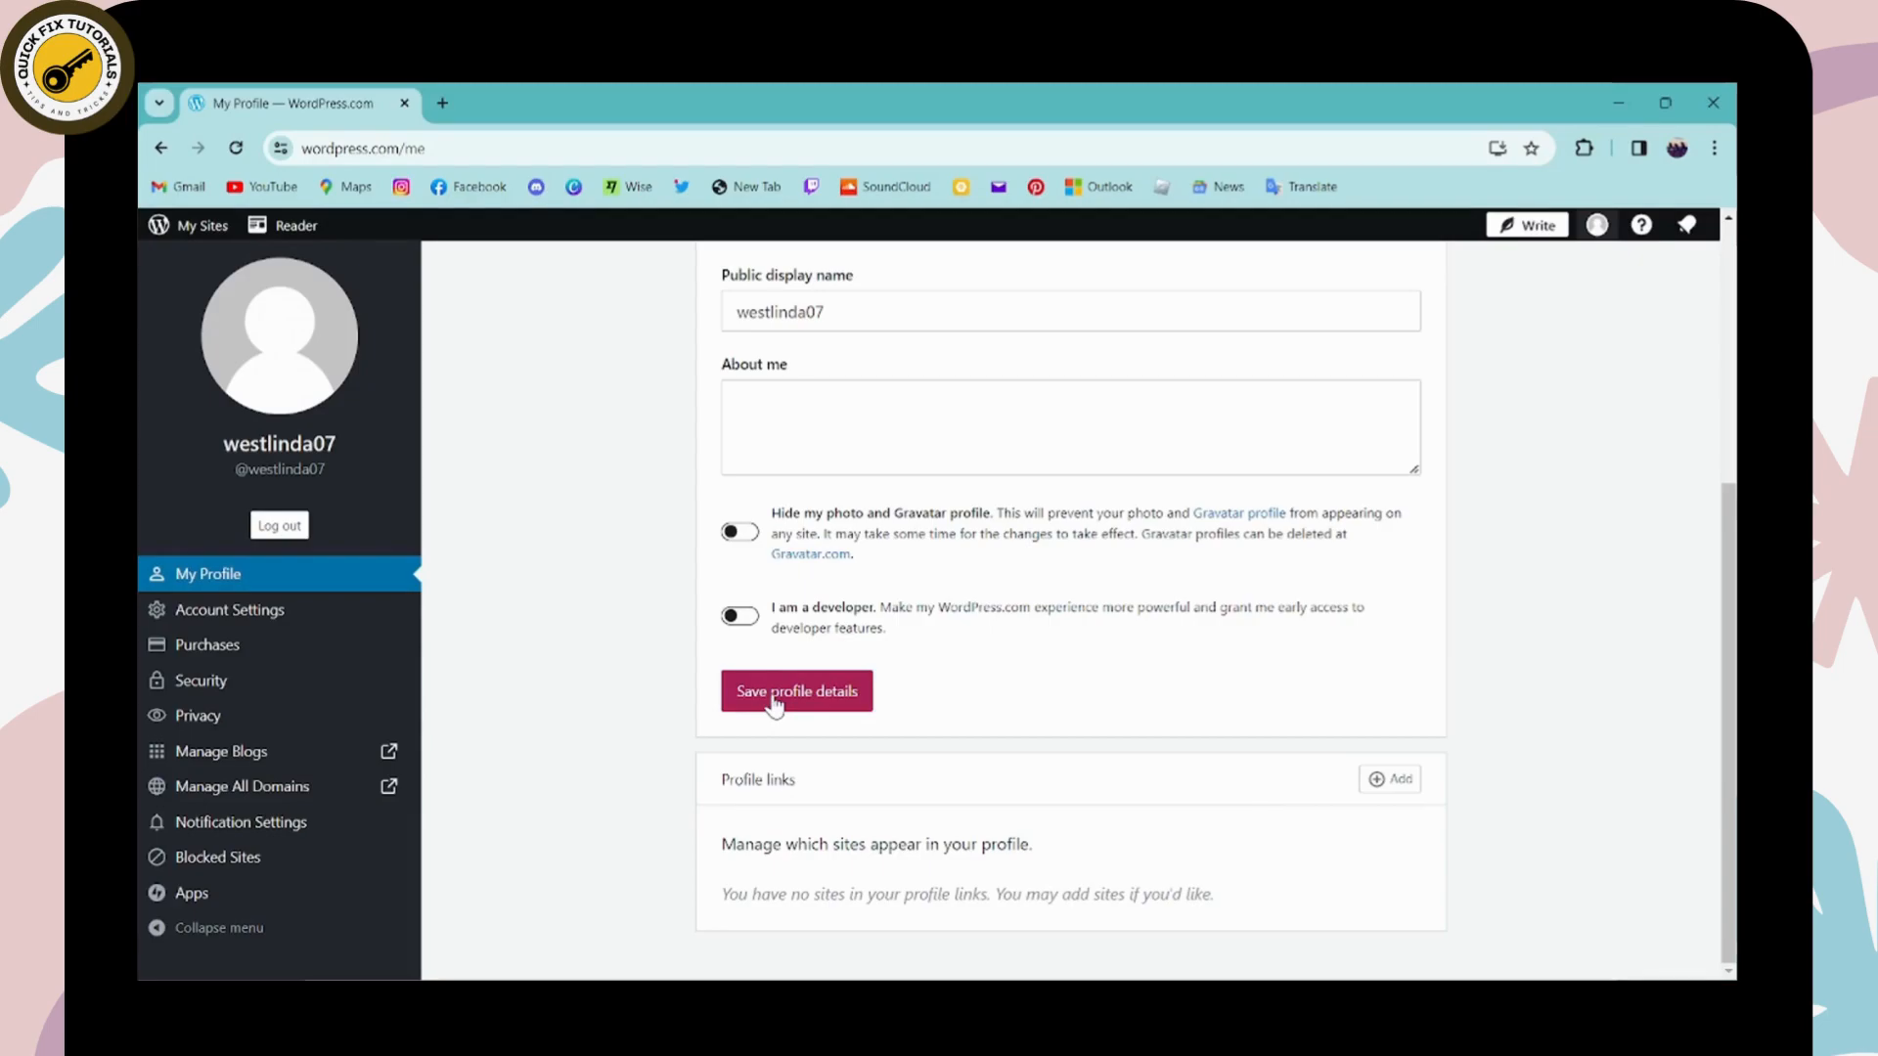
{"action": "left_click", "coordinate": [796, 690]}
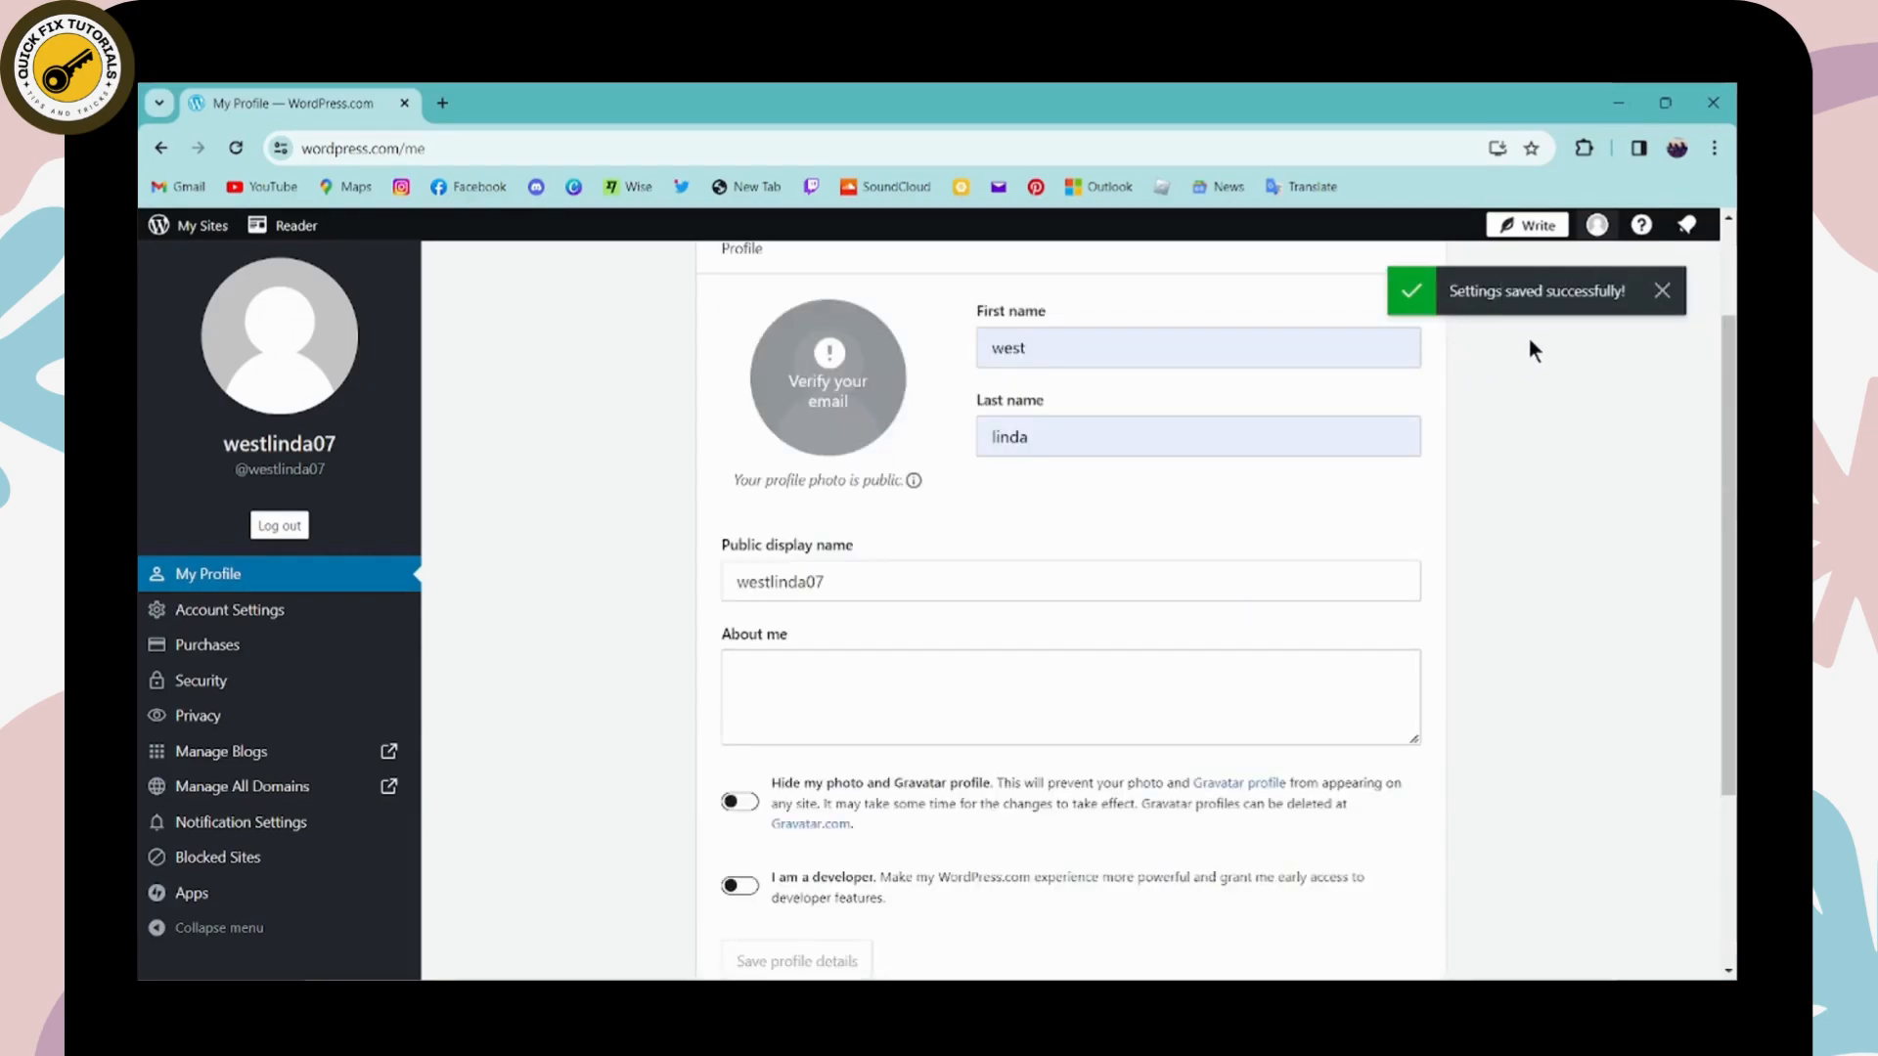